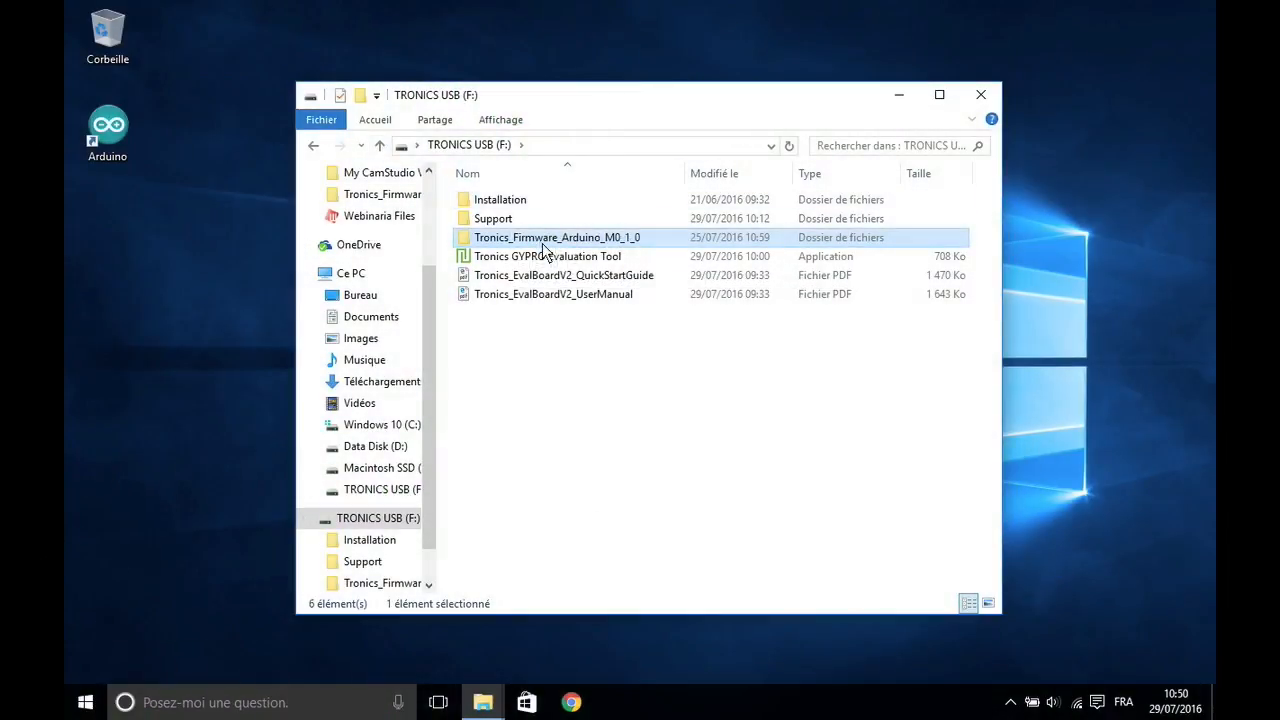
Launch the Tronics GYPRO Evaluation Tool application from the TRONICS USB (F:) drive.
{"action": "left_click", "coordinate": [548, 256]}
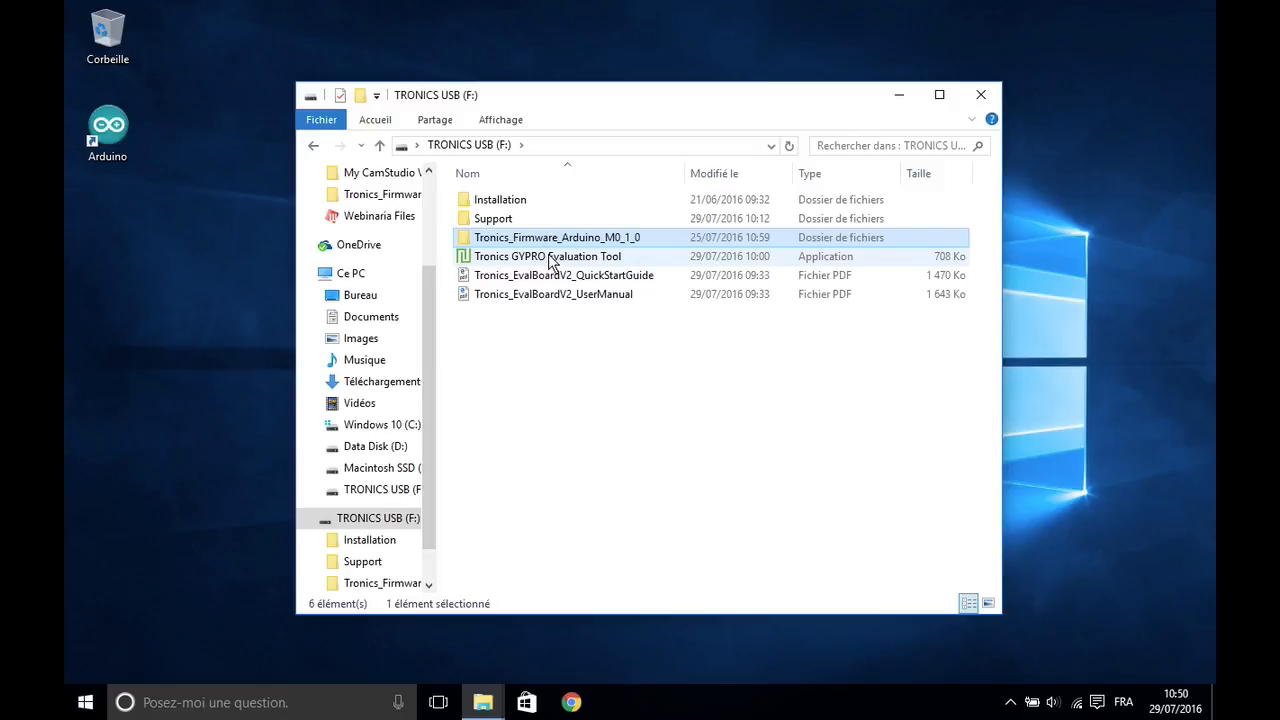
{"action": "double_click", "coordinate": [548, 256]}
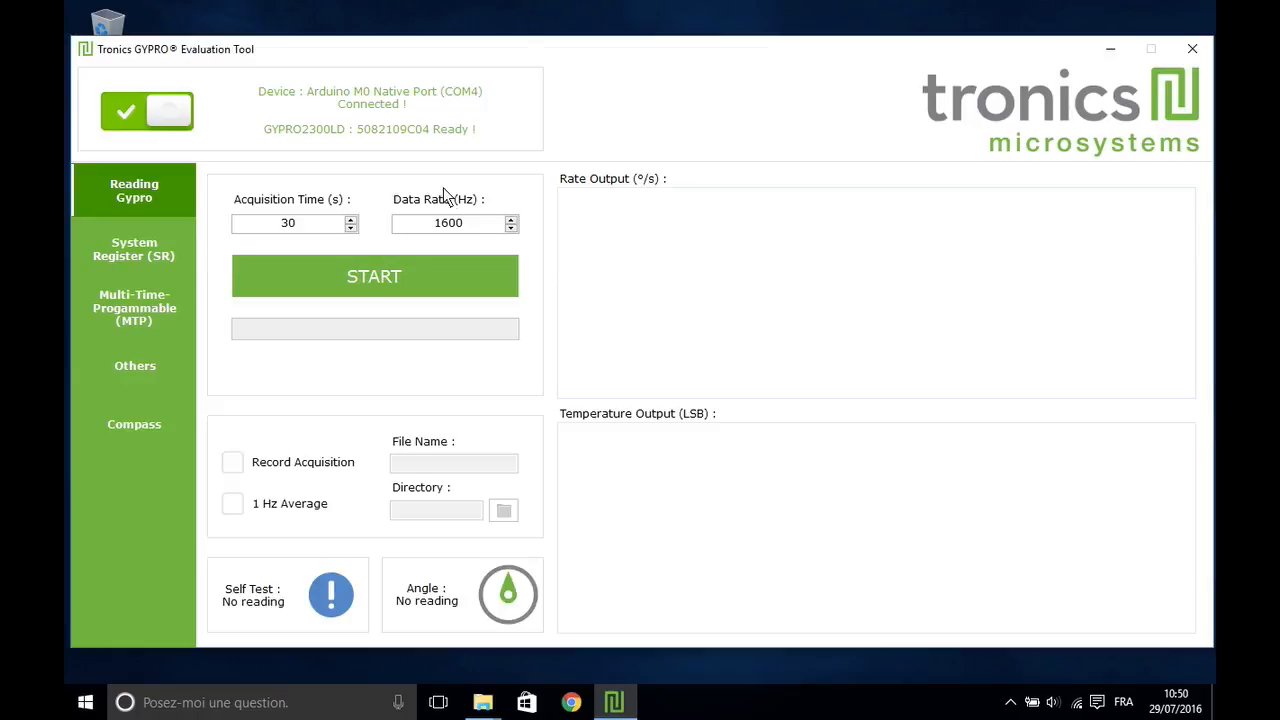
Start a 10-second gyro acquisition at 1600 Hz data rate until 16000/16000 completed.
{"action": "left_click", "coordinate": [352, 228]}
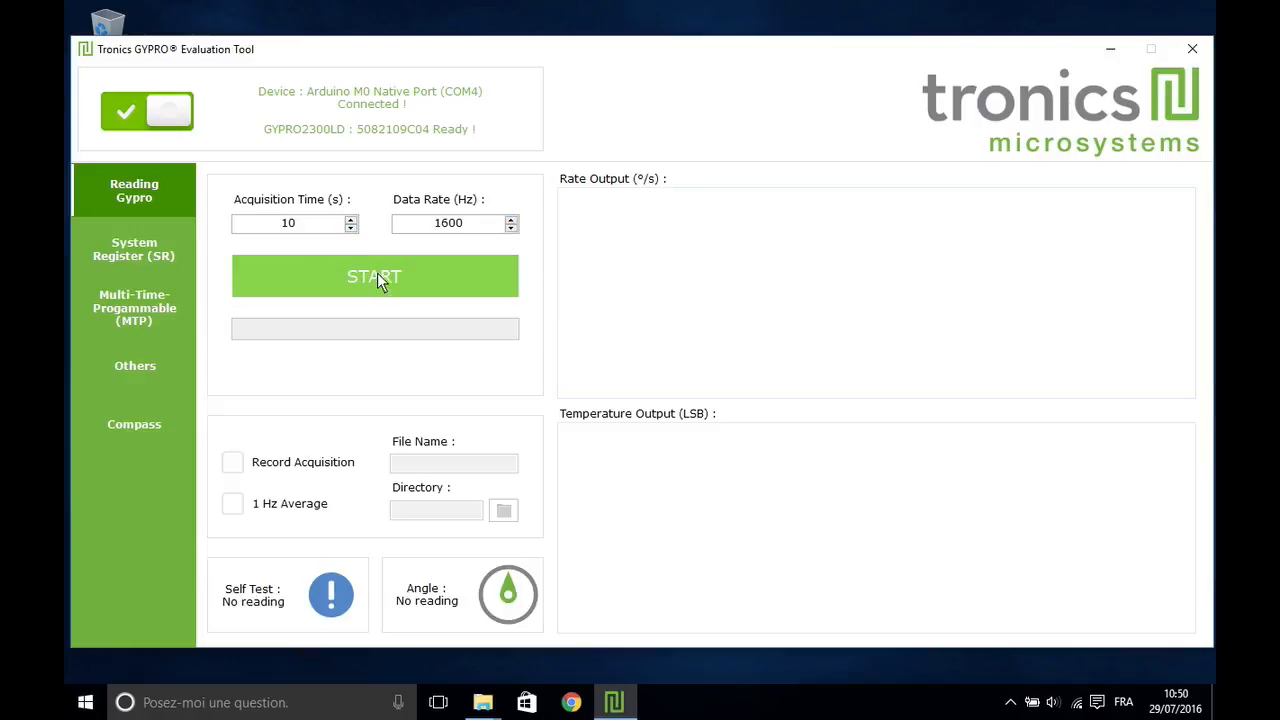
{"action": "left_click", "coordinate": [374, 276]}
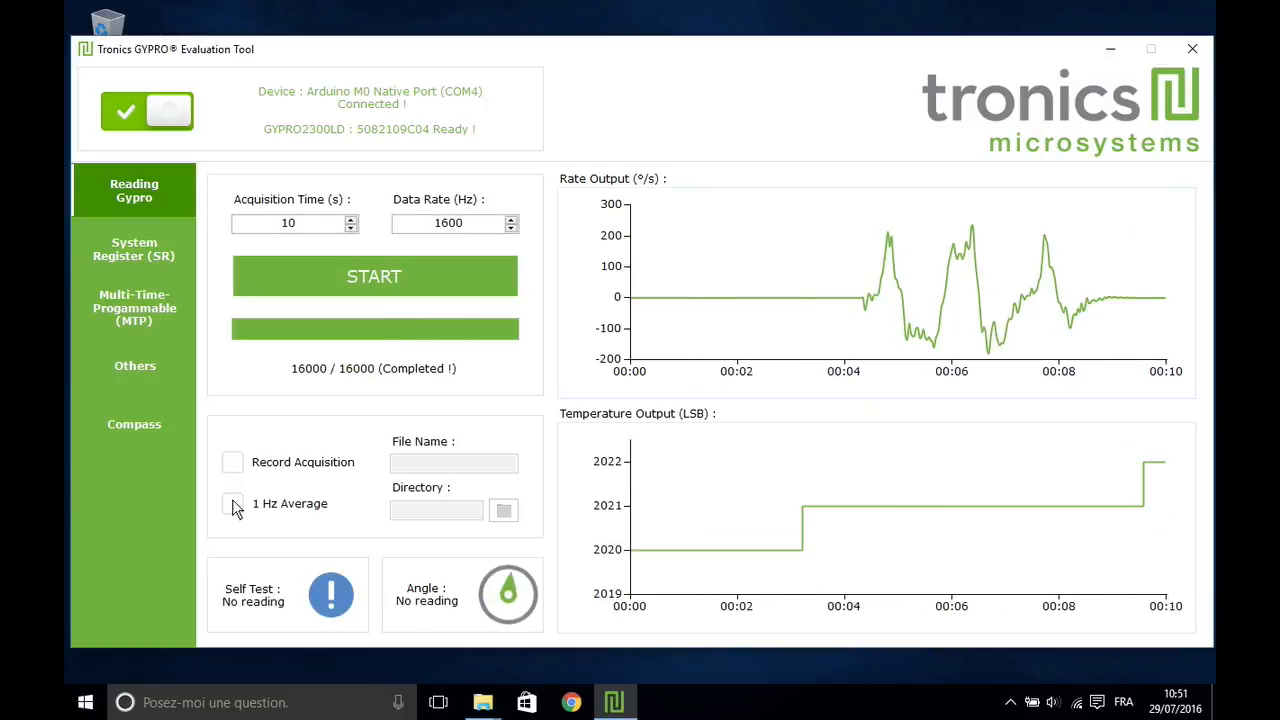
Record an acquisition to a chosen directory and view the saved data file on the desktop.
{"action": "left_click", "coordinate": [232, 462]}
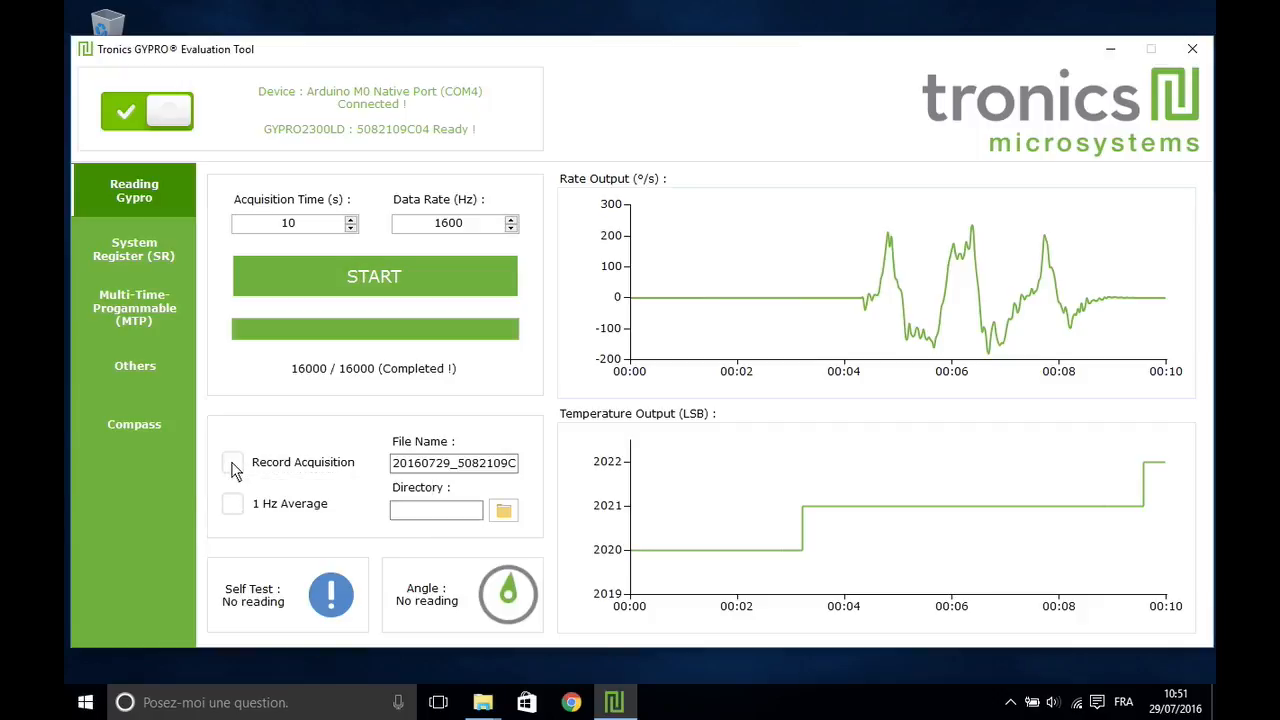
{"action": "left_click", "coordinate": [232, 462]}
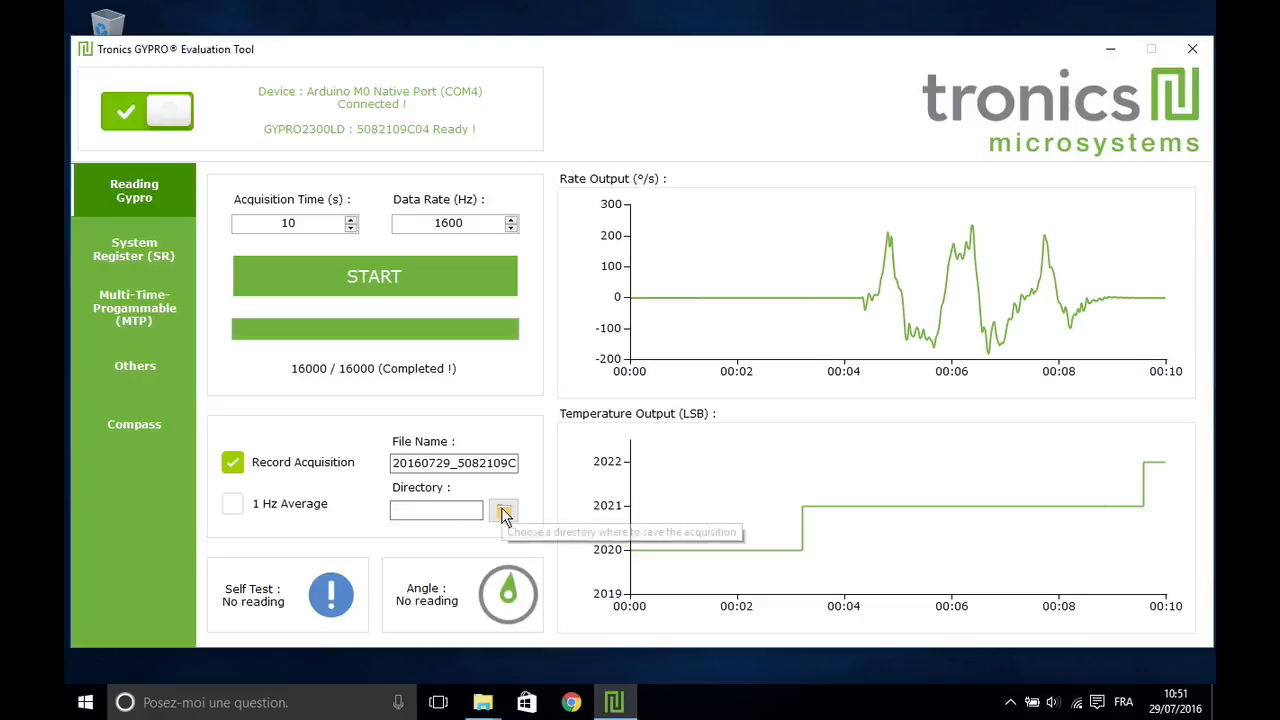
{"action": "left_click", "coordinate": [504, 510]}
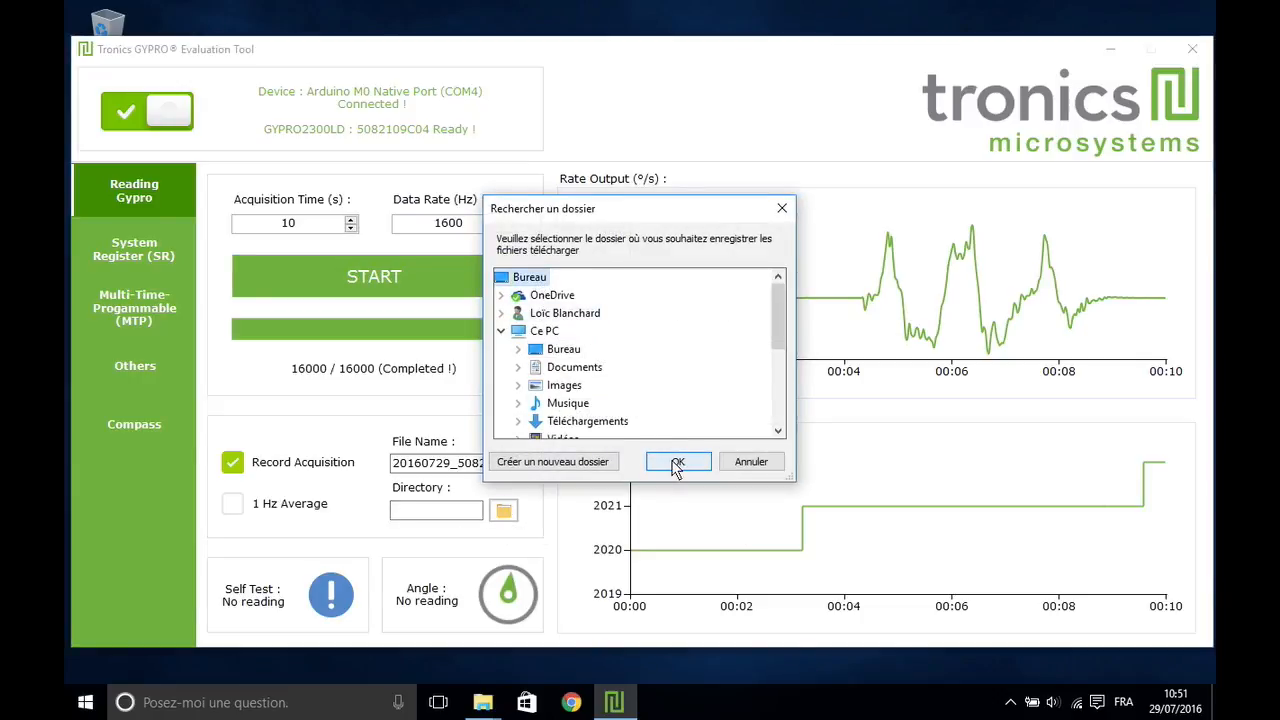
{"action": "left_click", "coordinate": [676, 460]}
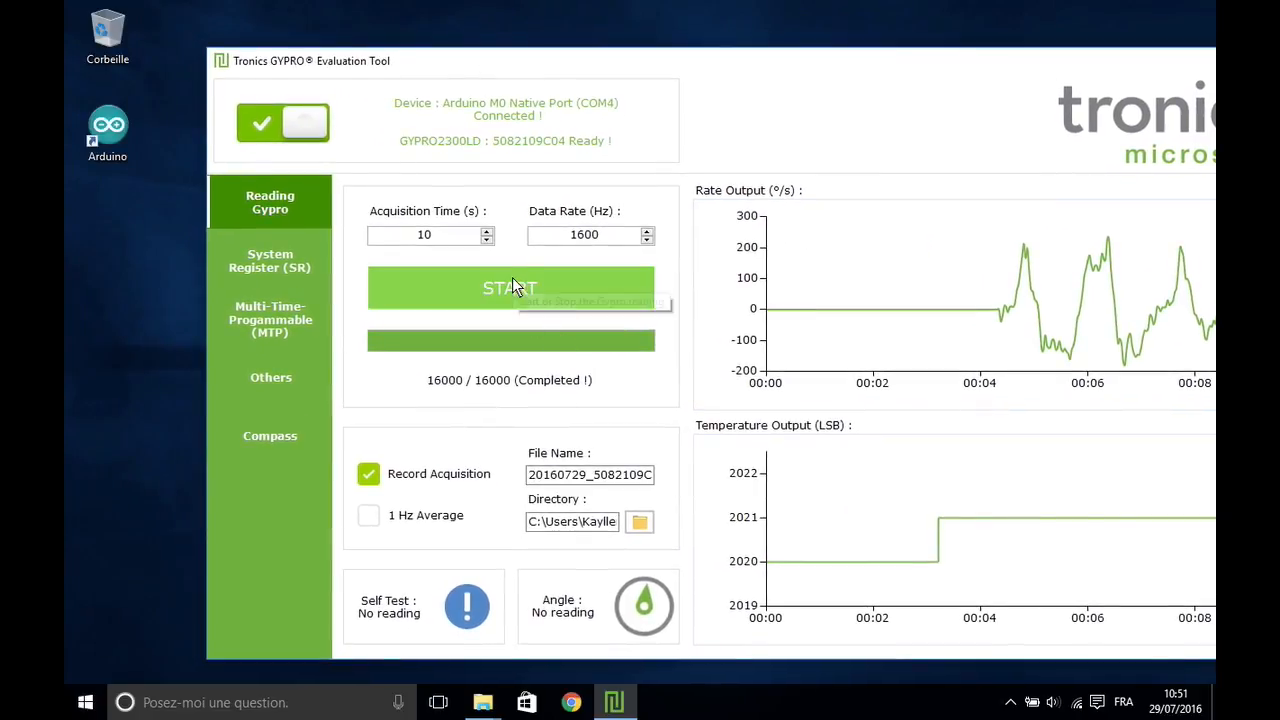
{"action": "left_click", "coordinate": [510, 288]}
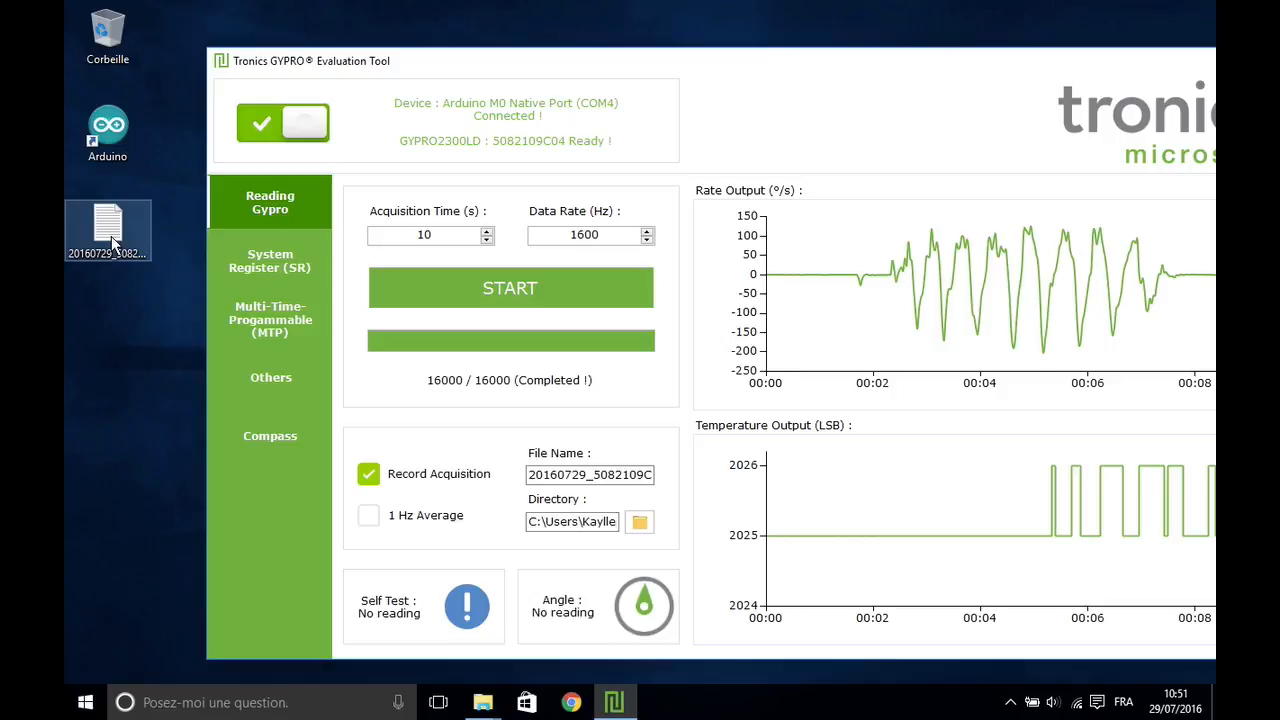
{"action": "double_click", "coordinate": [108, 228]}
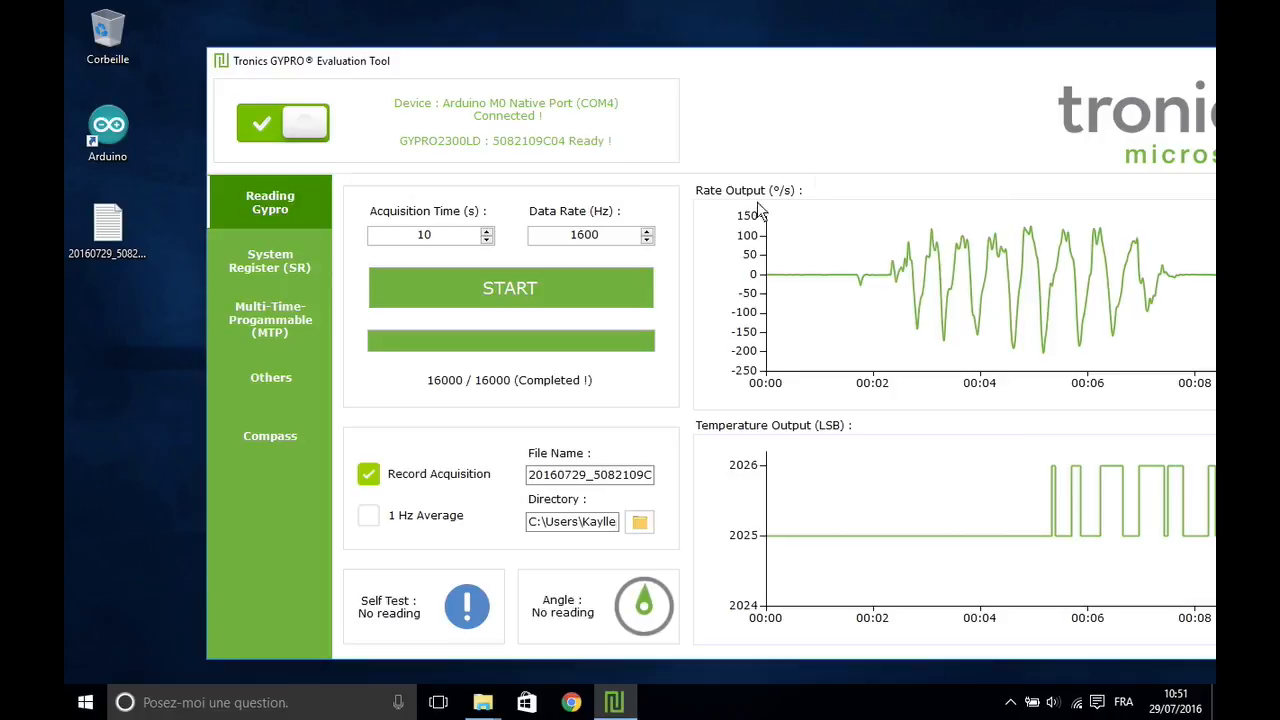
Run an unrecorded acquisition with 1 Hz Average enabled, then turn averaging back off.
{"action": "left_click", "coordinate": [368, 472]}
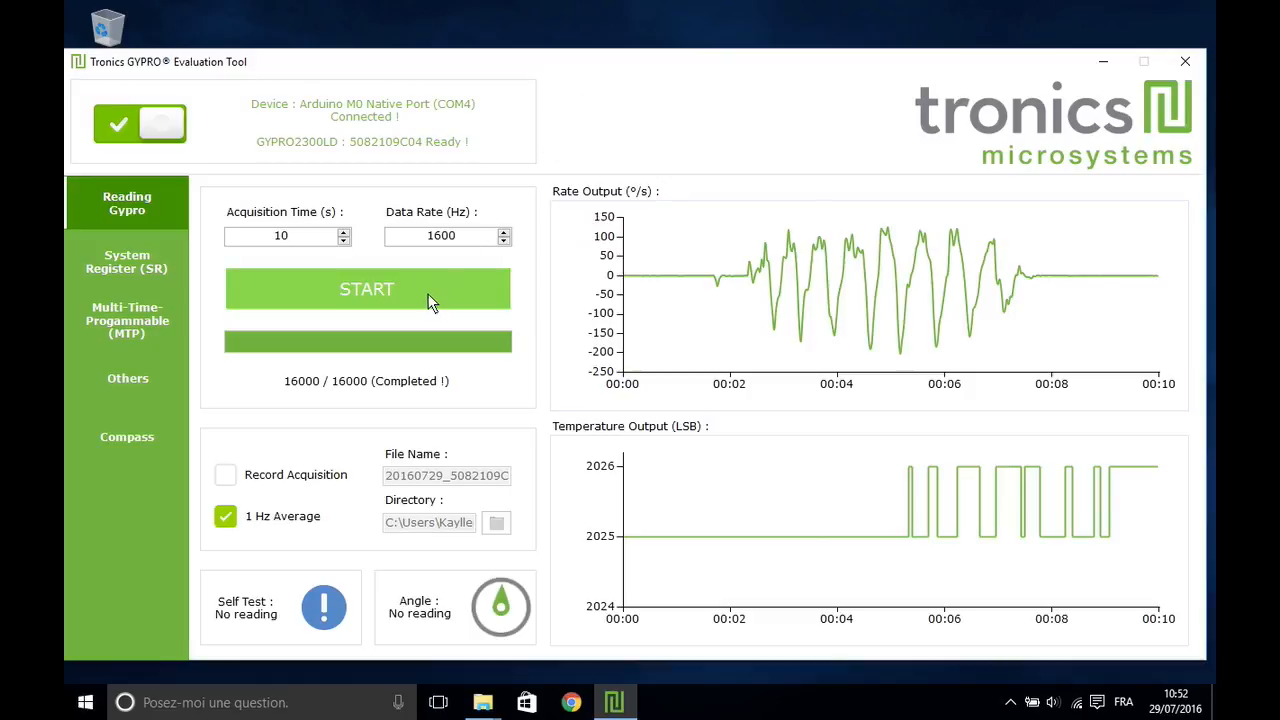
{"action": "left_click", "coordinate": [368, 288]}
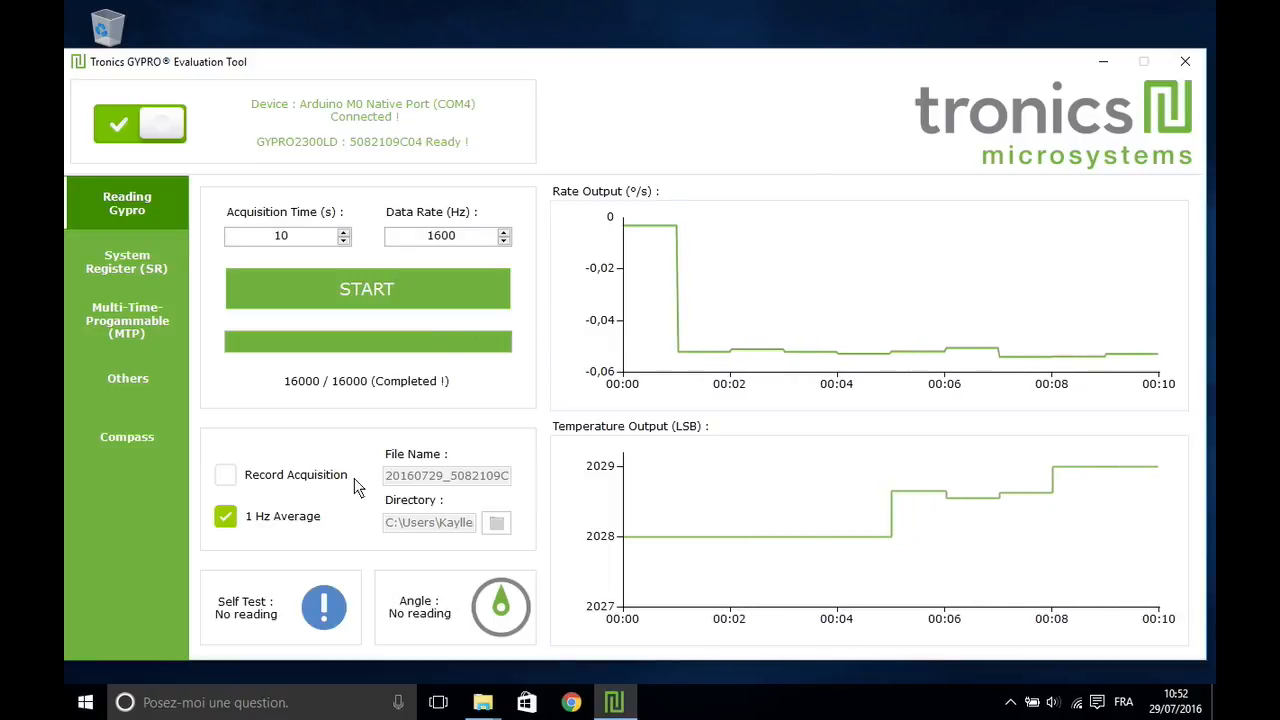
{"action": "mouse_move", "coordinate": [288, 448]}
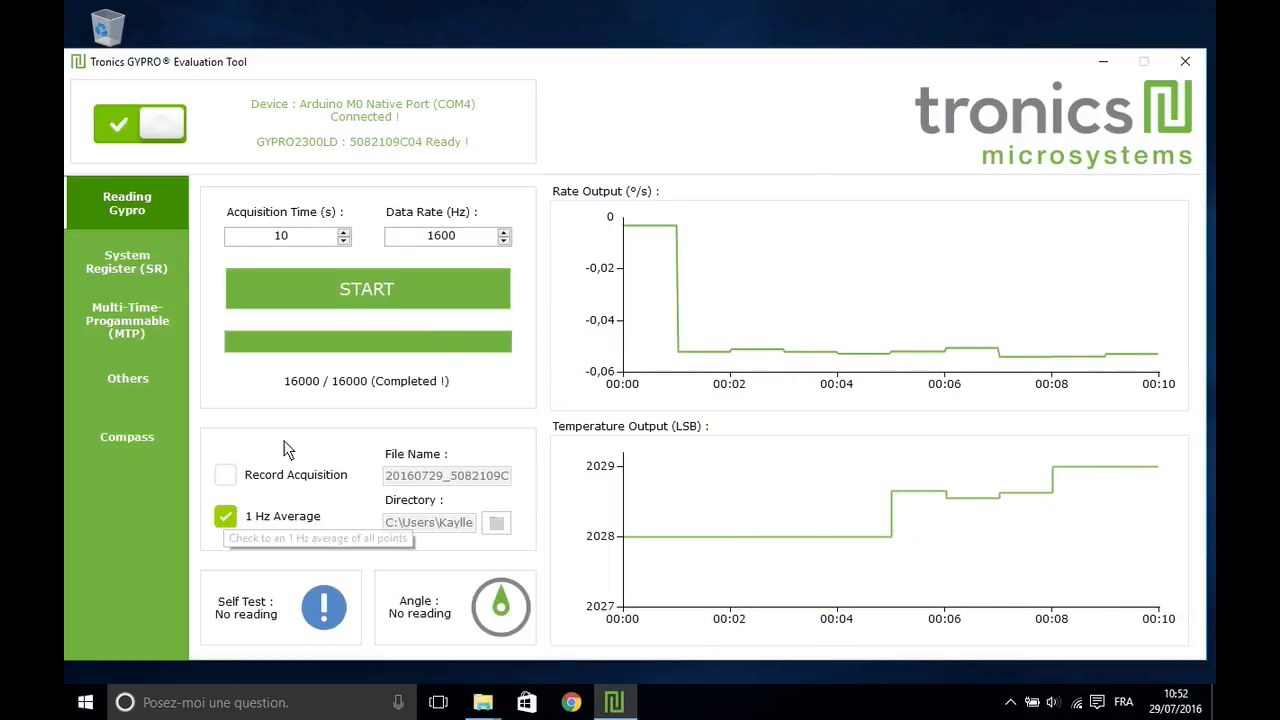
{"action": "left_click", "coordinate": [224, 516]}
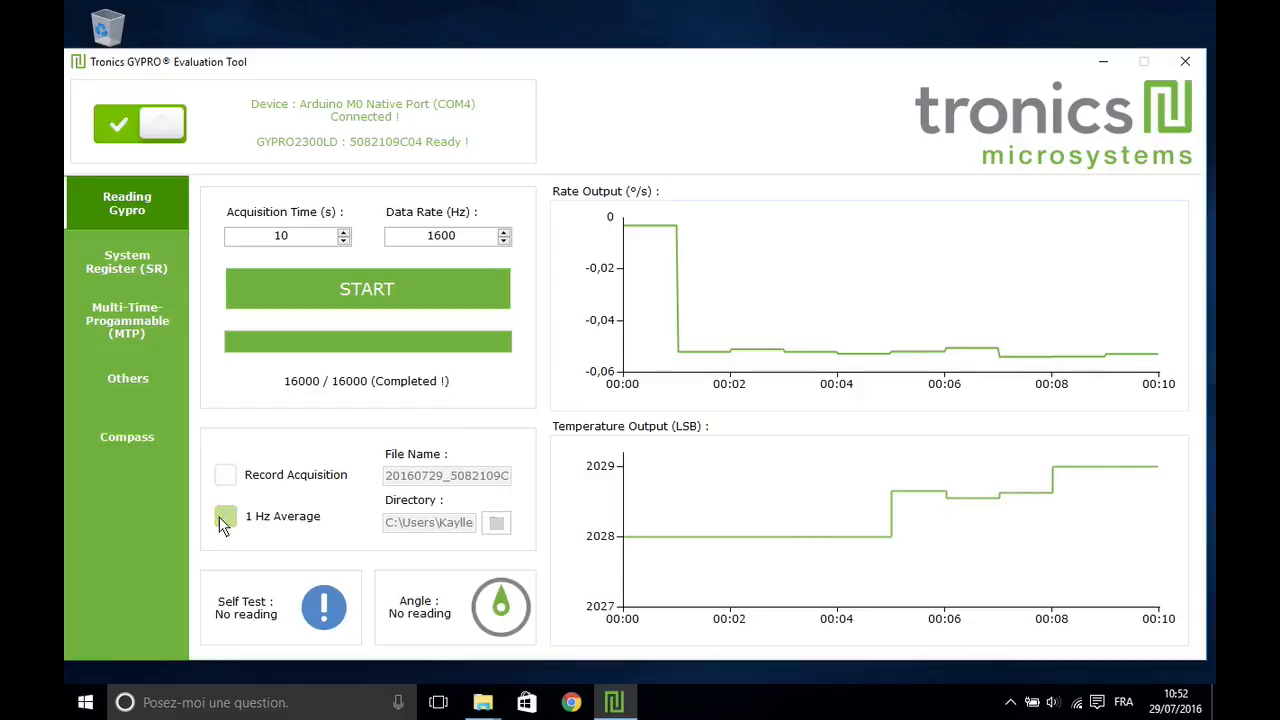
Read the System Register temperature compensation coefficients, keep output Compensated, viewing HEX then DEC.
{"action": "left_click", "coordinate": [128, 260]}
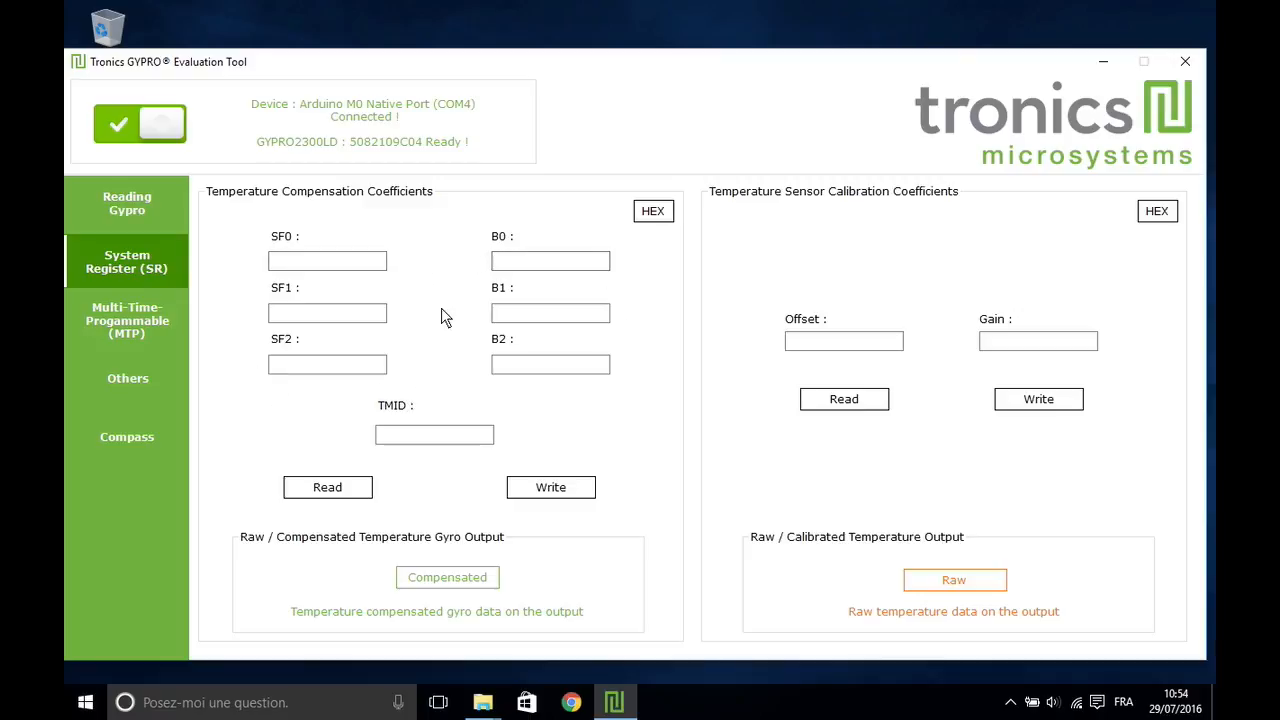
{"action": "mouse_move", "coordinate": [342, 418]}
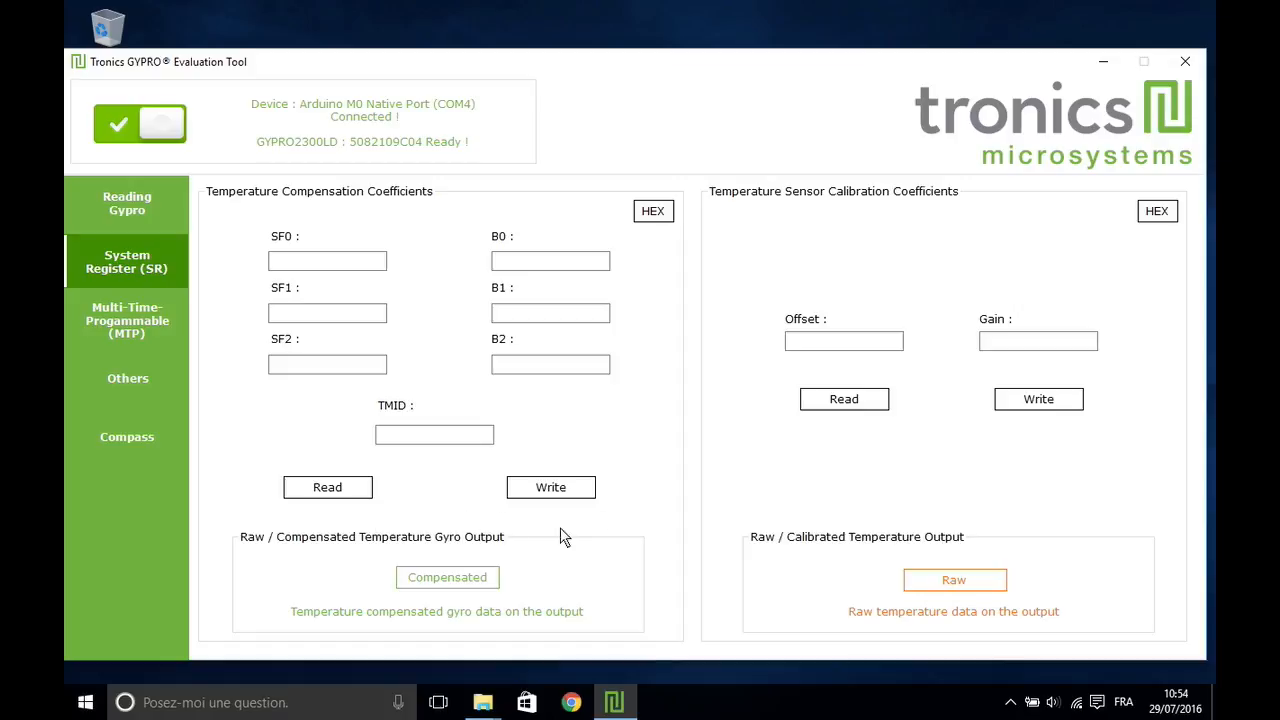
{"action": "left_click", "coordinate": [328, 488]}
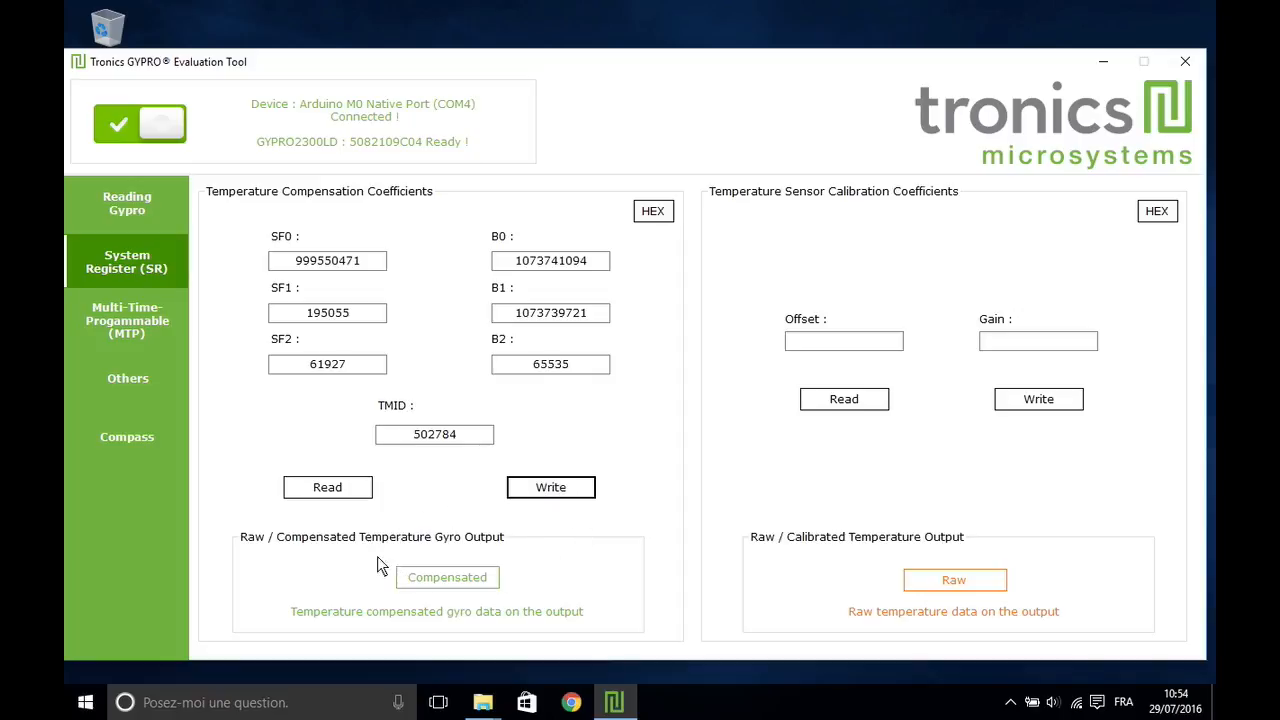
{"action": "left_click", "coordinate": [446, 576]}
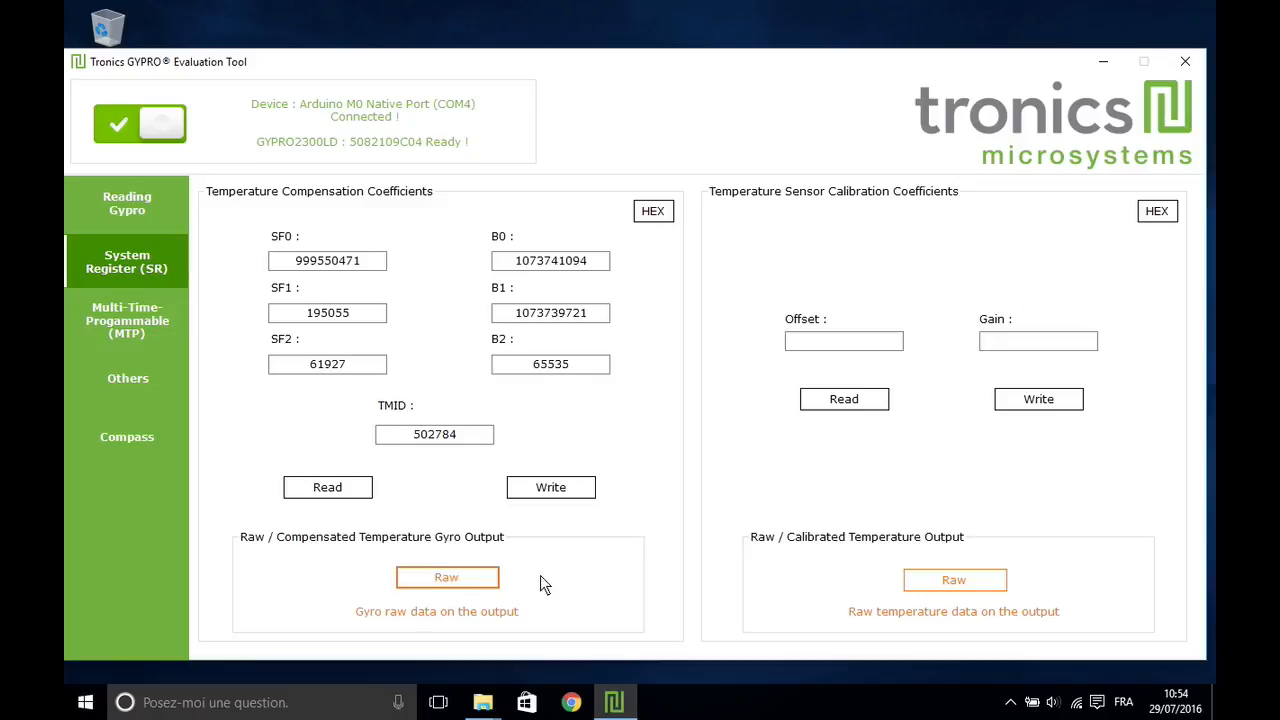
{"action": "left_click", "coordinate": [446, 576]}
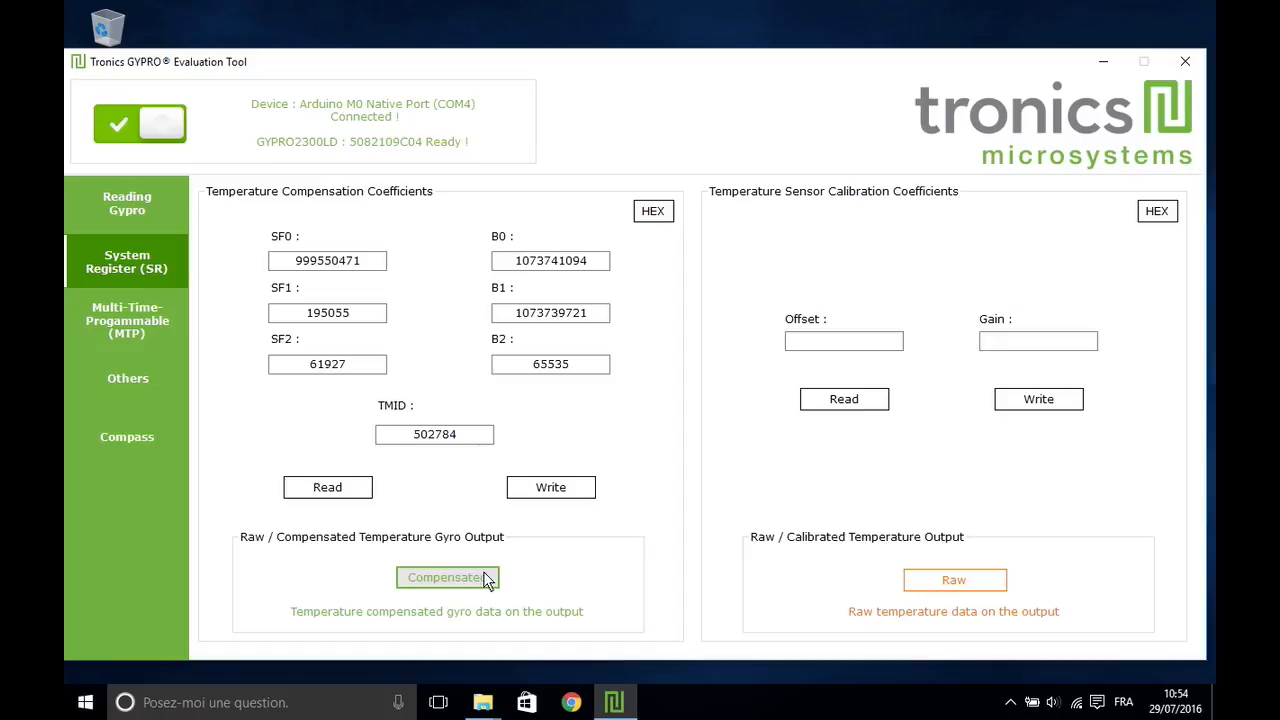
{"action": "left_click", "coordinate": [652, 212]}
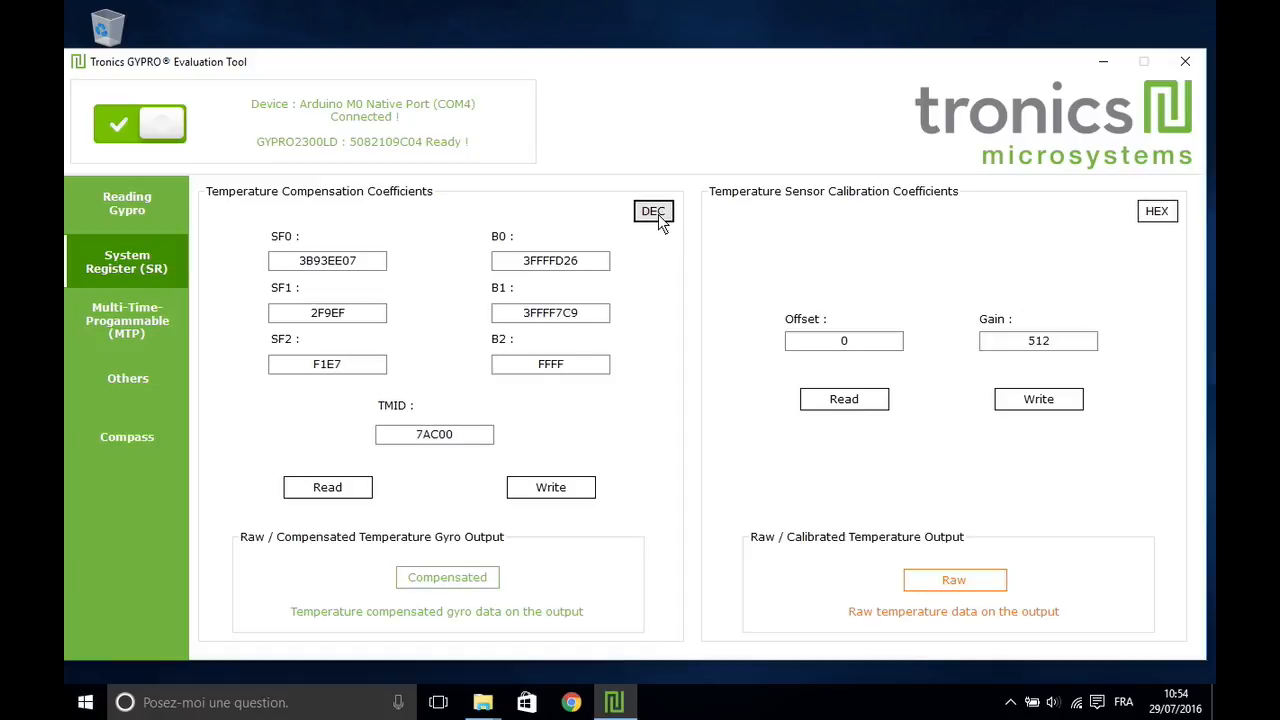
{"action": "left_click", "coordinate": [652, 212]}
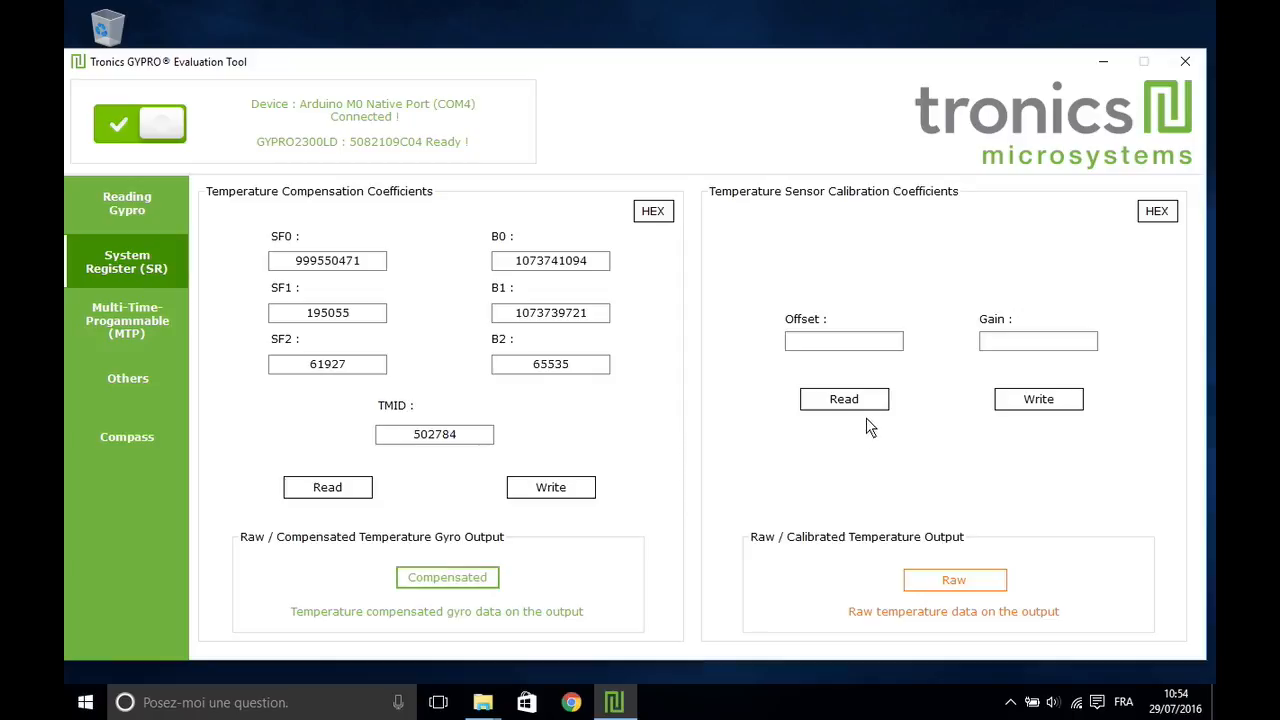
Read the temperature sensor calibration and enter offset 1990 and gain 264.
{"action": "left_click", "coordinate": [844, 400]}
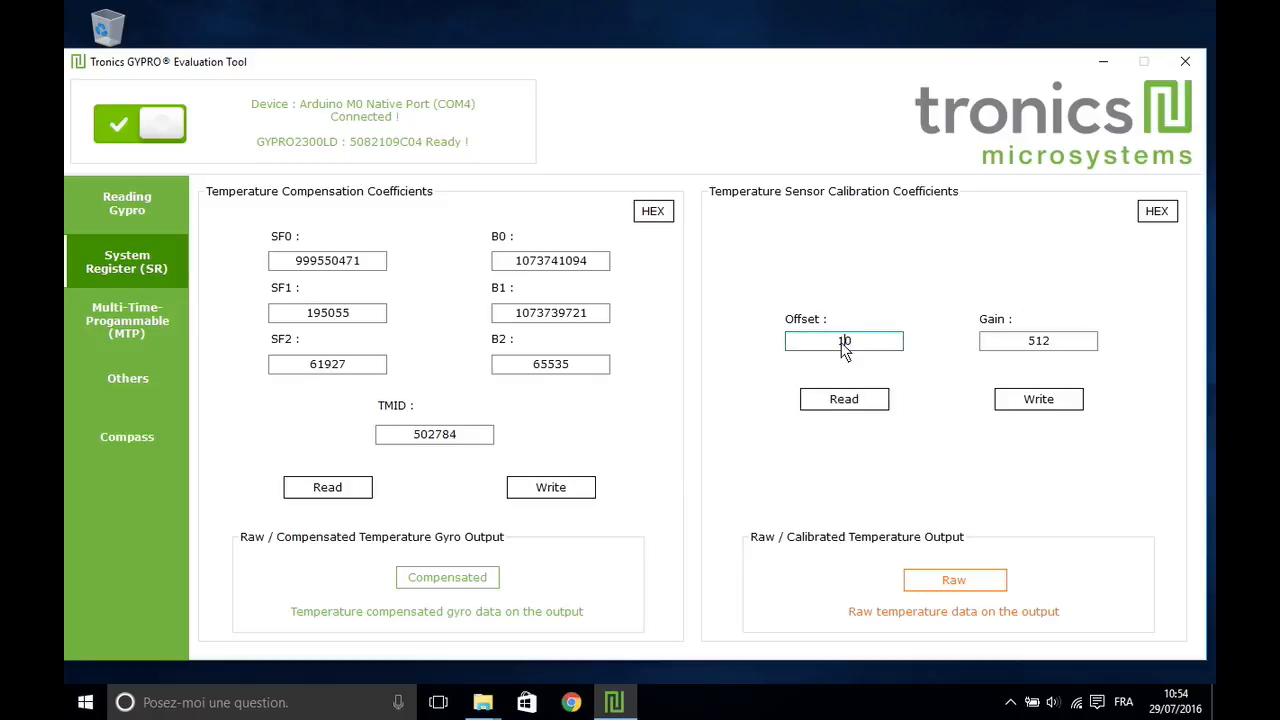
{"action": "type", "text": "1990"}
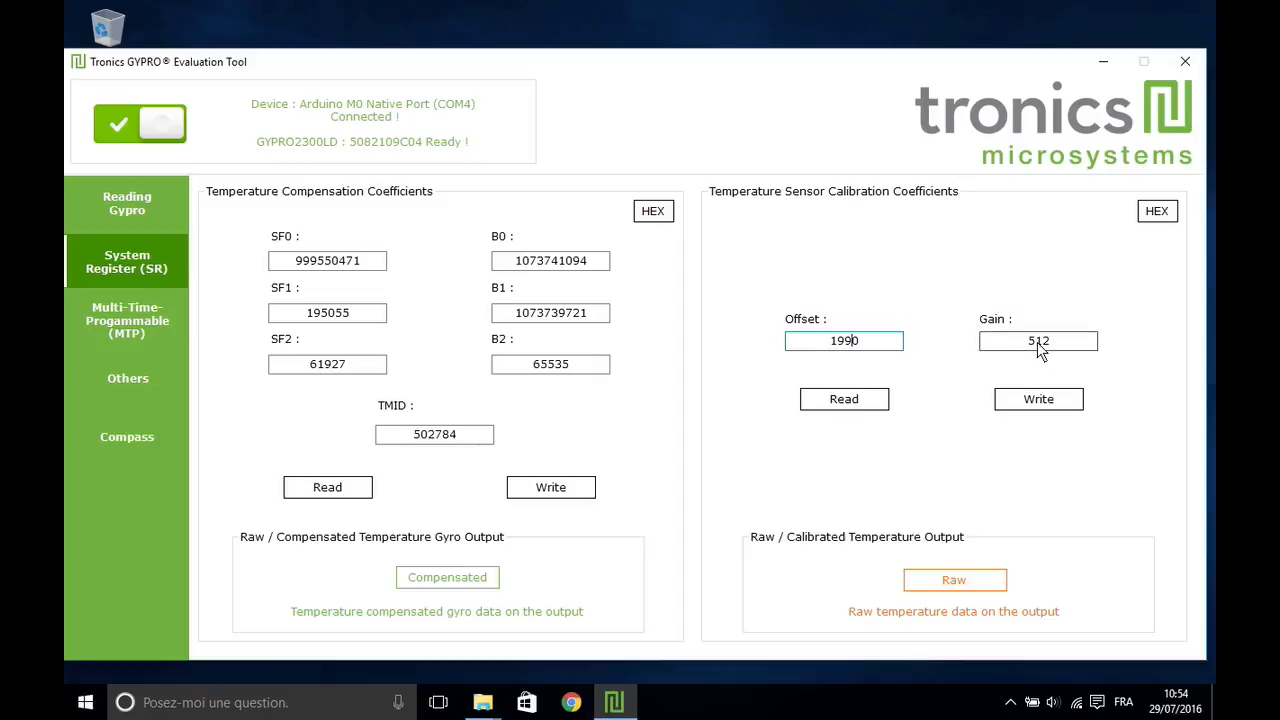
{"action": "left_click", "coordinate": [1038, 340]}
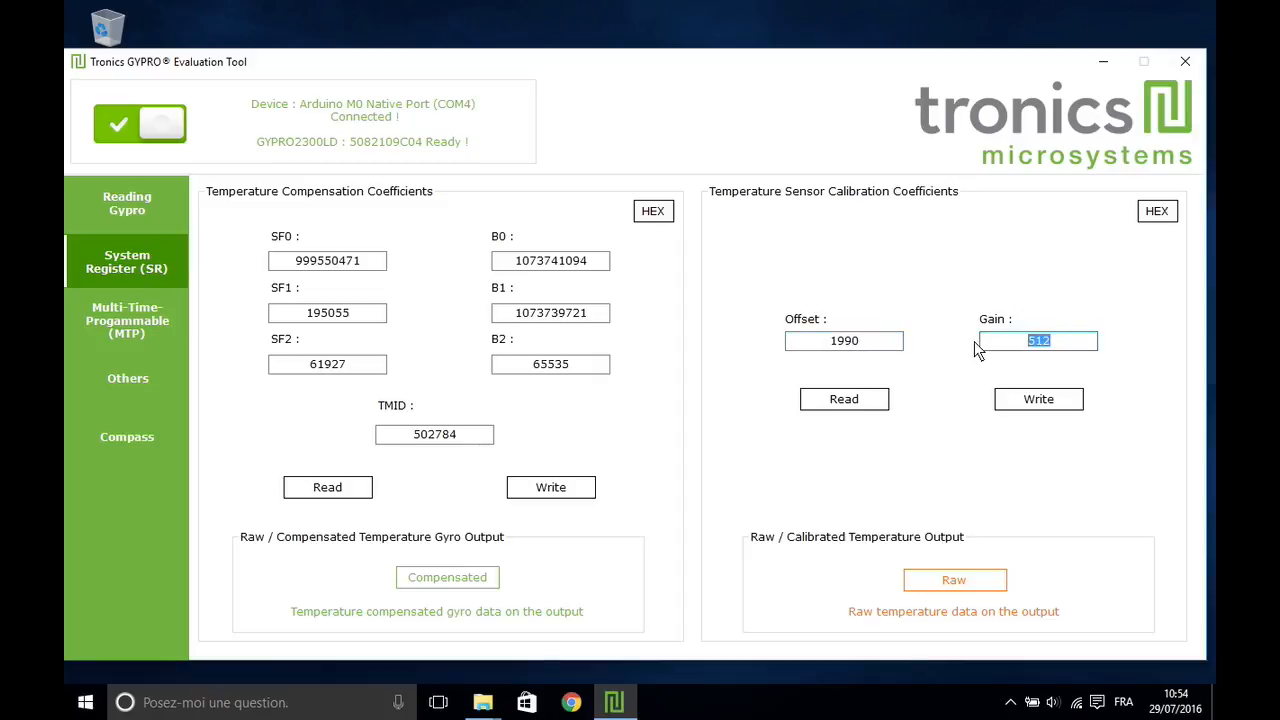
{"action": "type", "text": "264"}
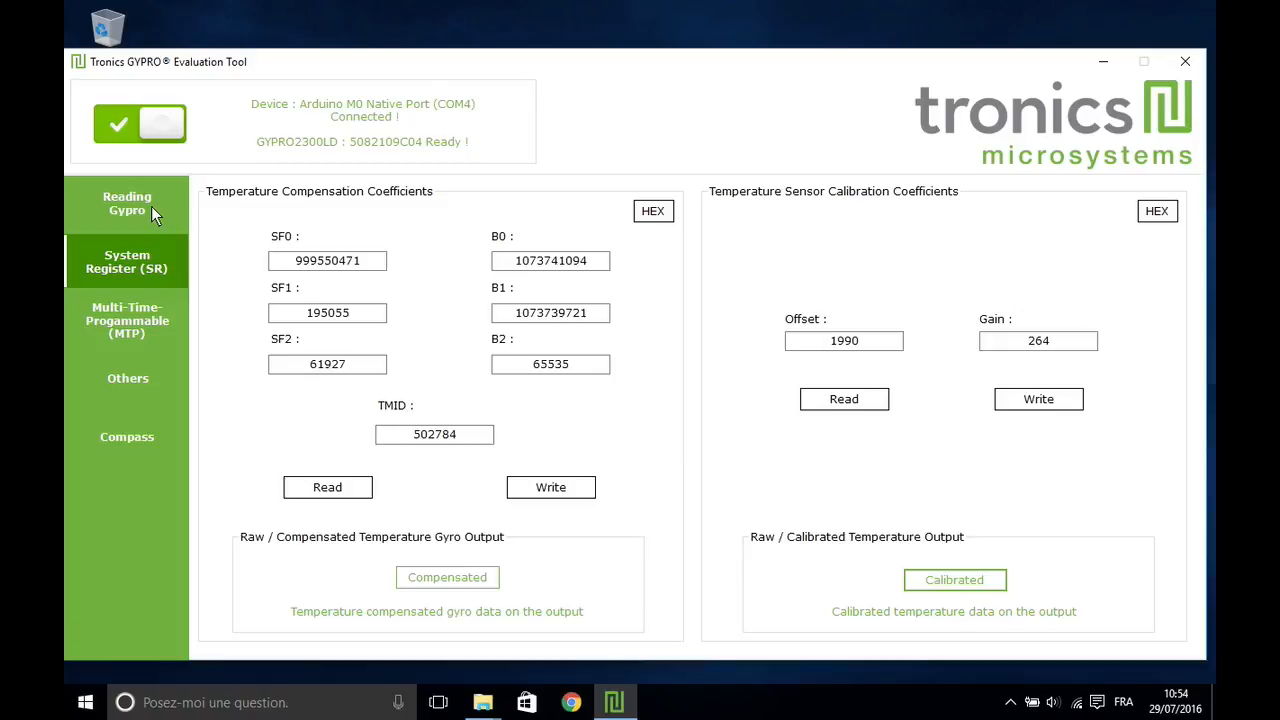
Start a fresh gyro reading showing calibrated temperature around 31°C.
{"action": "left_click", "coordinate": [128, 204]}
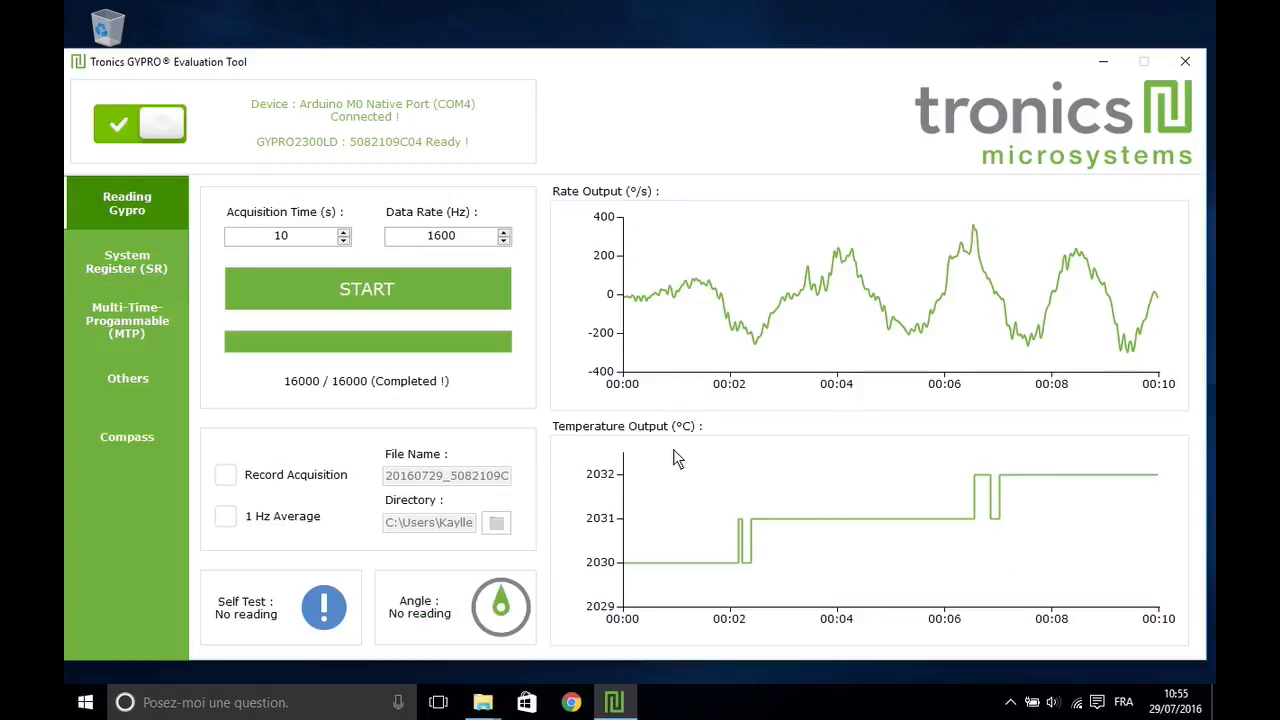
{"action": "left_click", "coordinate": [368, 288]}
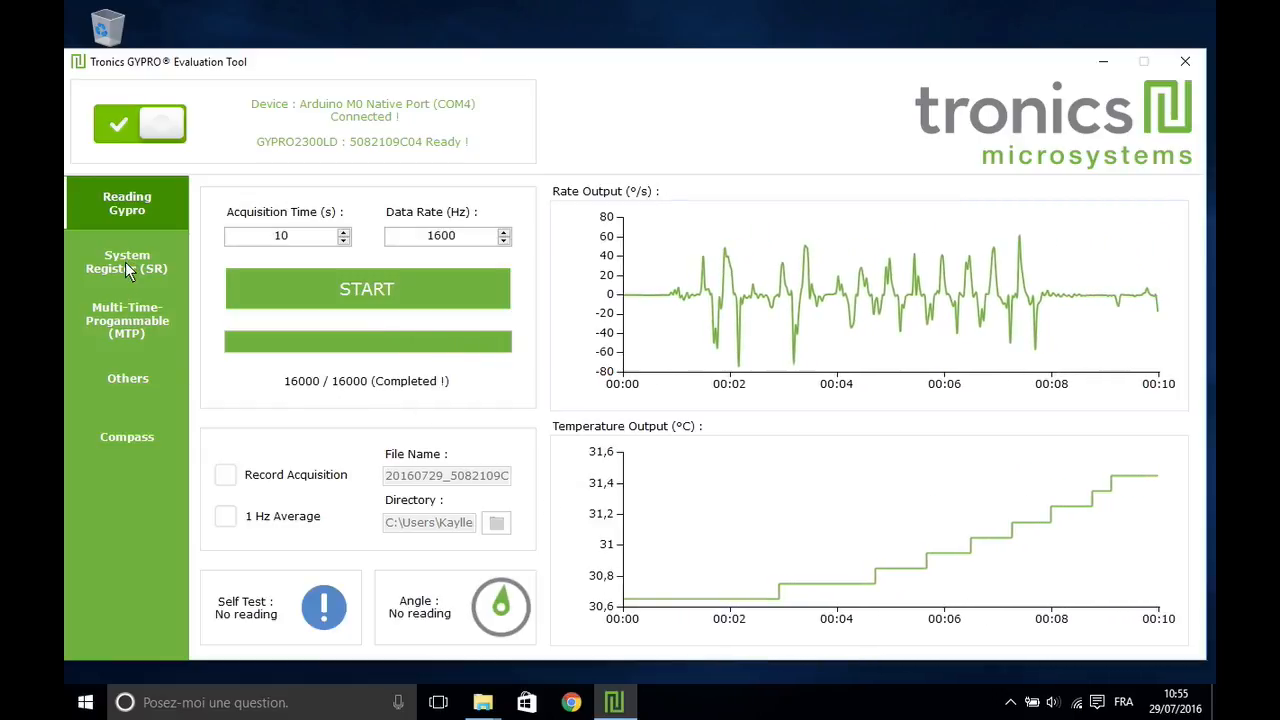
Import coefficients on the MTP page and check slot status: iteration 0, 8 programmations available.
{"action": "left_click", "coordinate": [126, 320]}
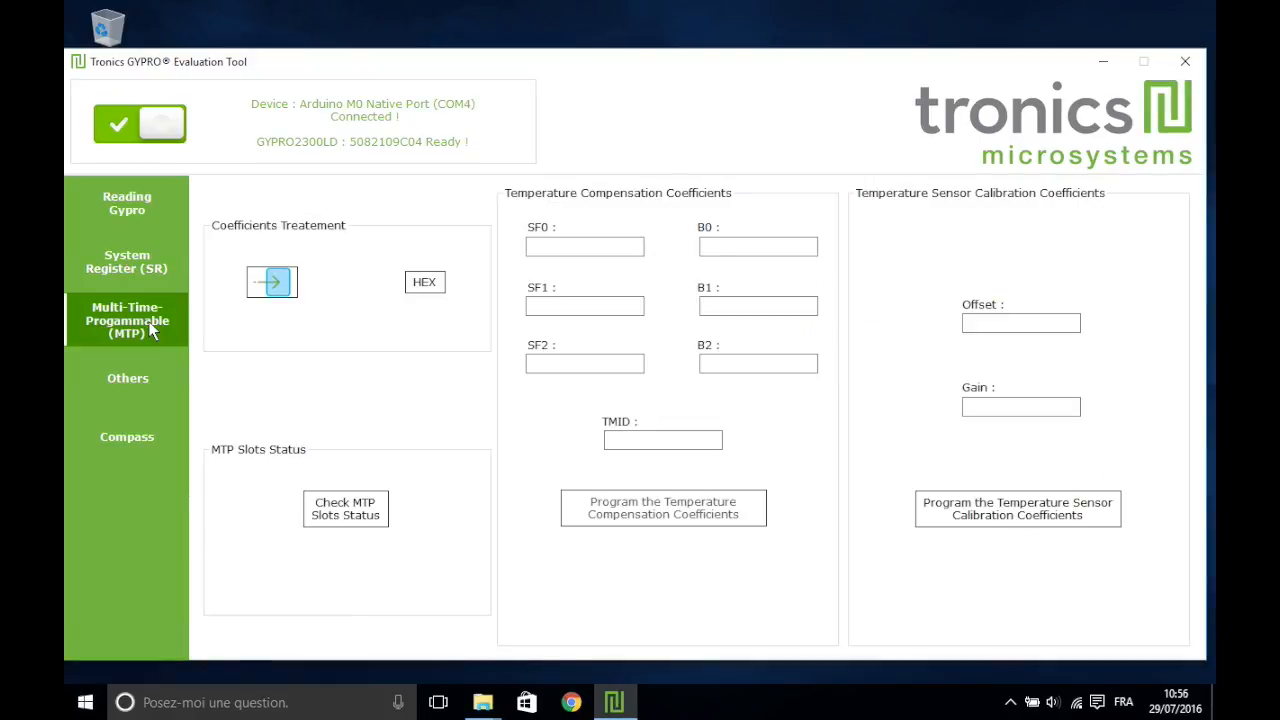
{"action": "mouse_move", "coordinate": [318, 276]}
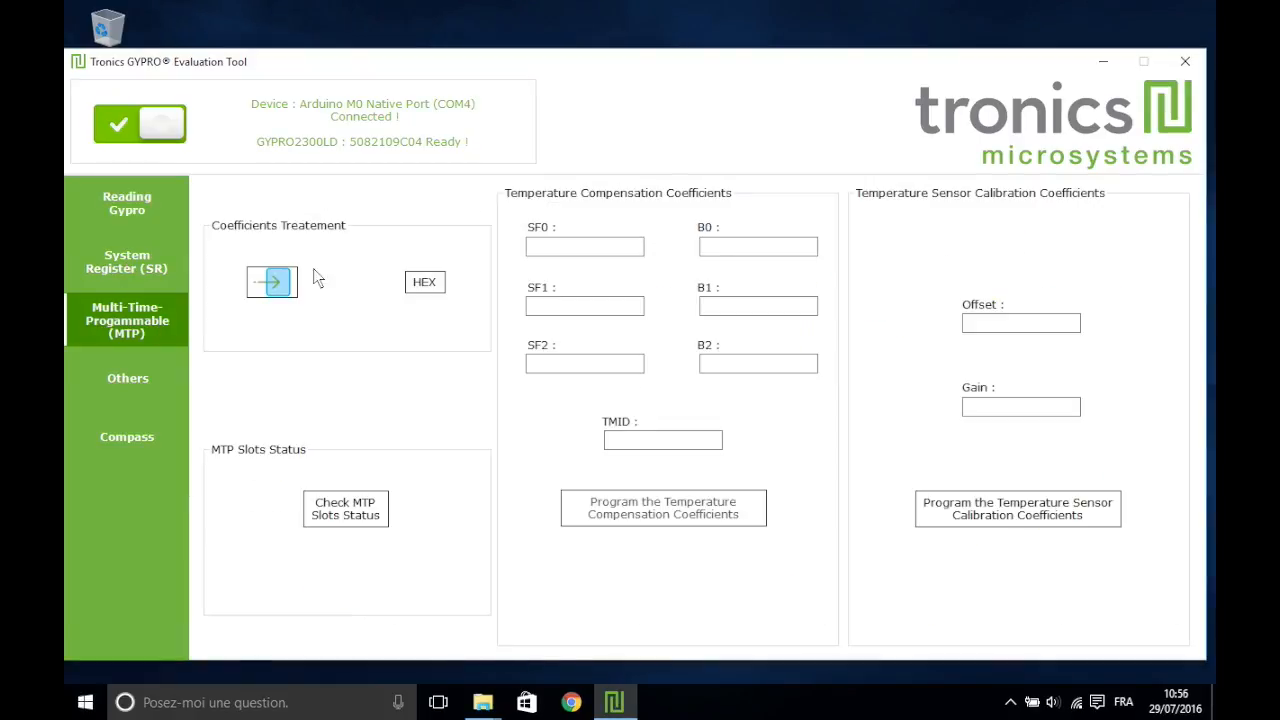
{"action": "mouse_move", "coordinate": [272, 280]}
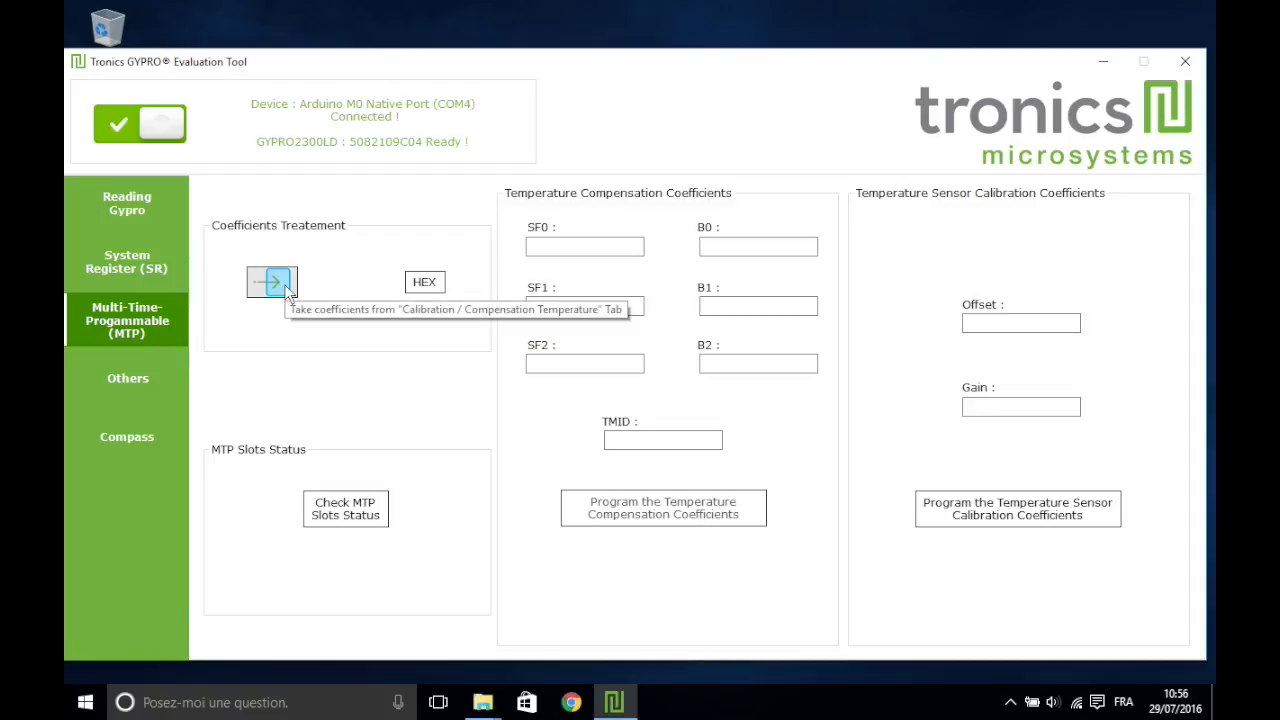
{"action": "left_click", "coordinate": [272, 280]}
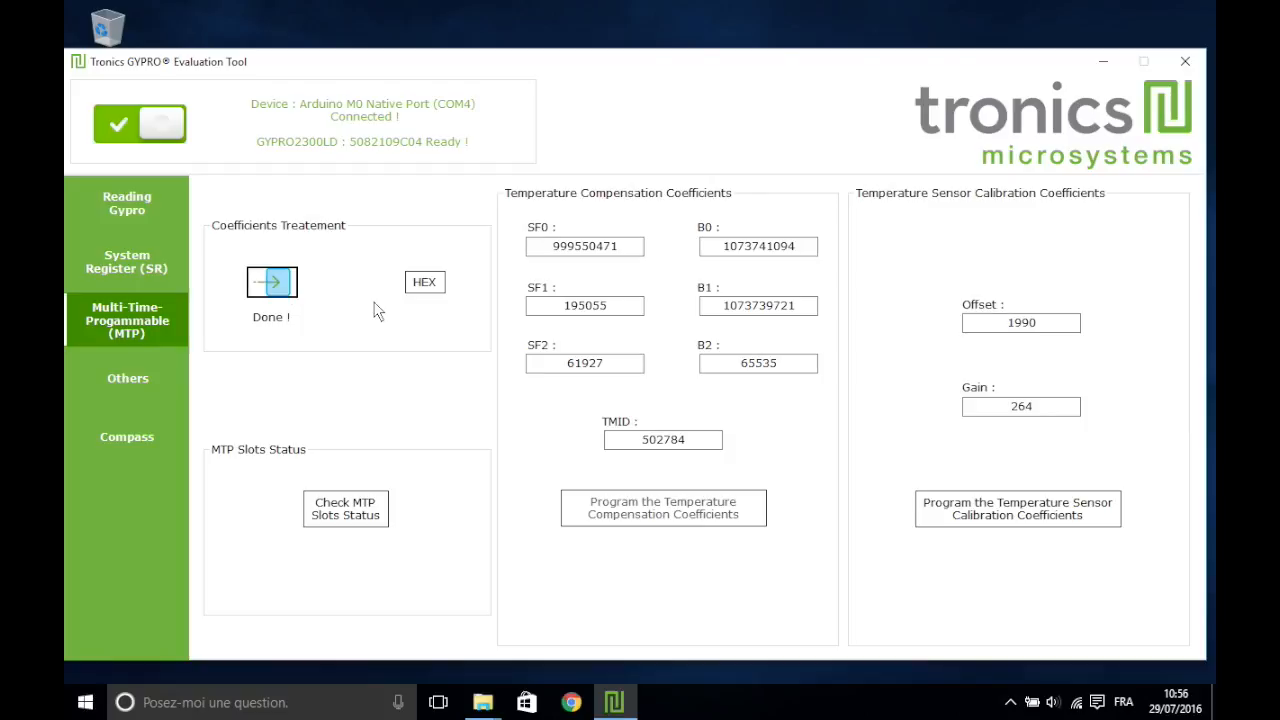
{"action": "mouse_move", "coordinate": [344, 508]}
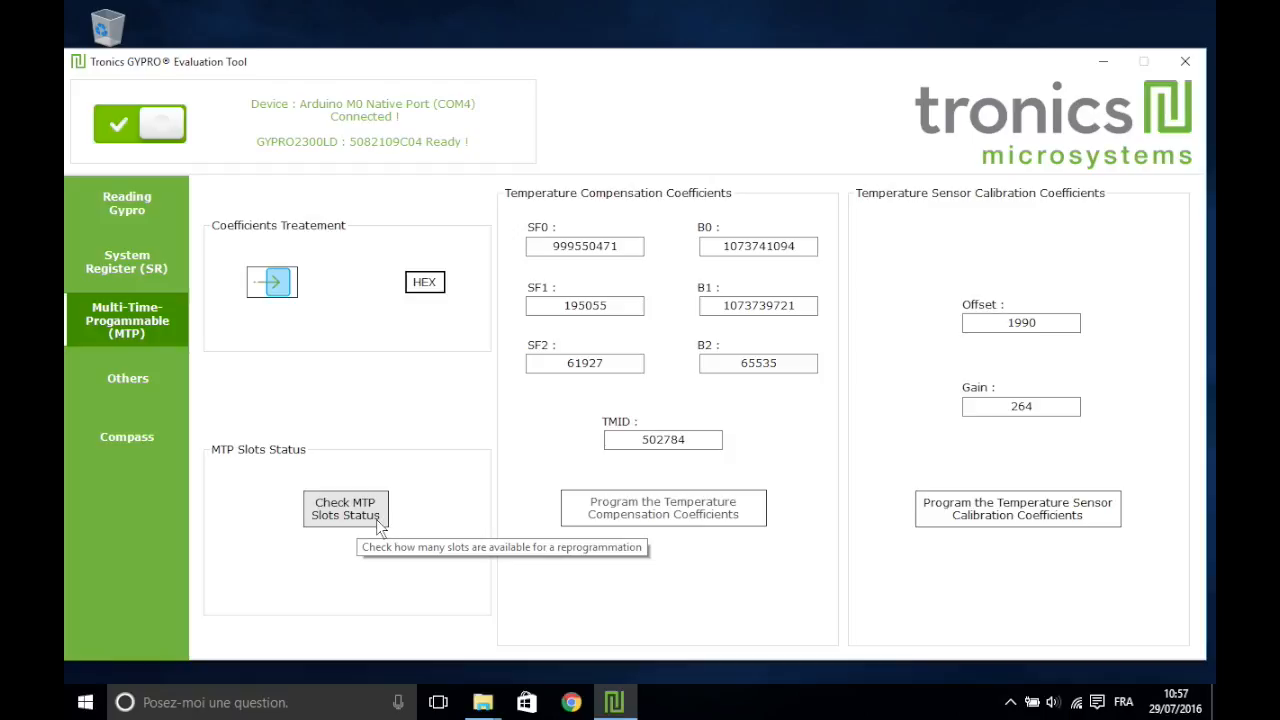
{"action": "left_click", "coordinate": [344, 508]}
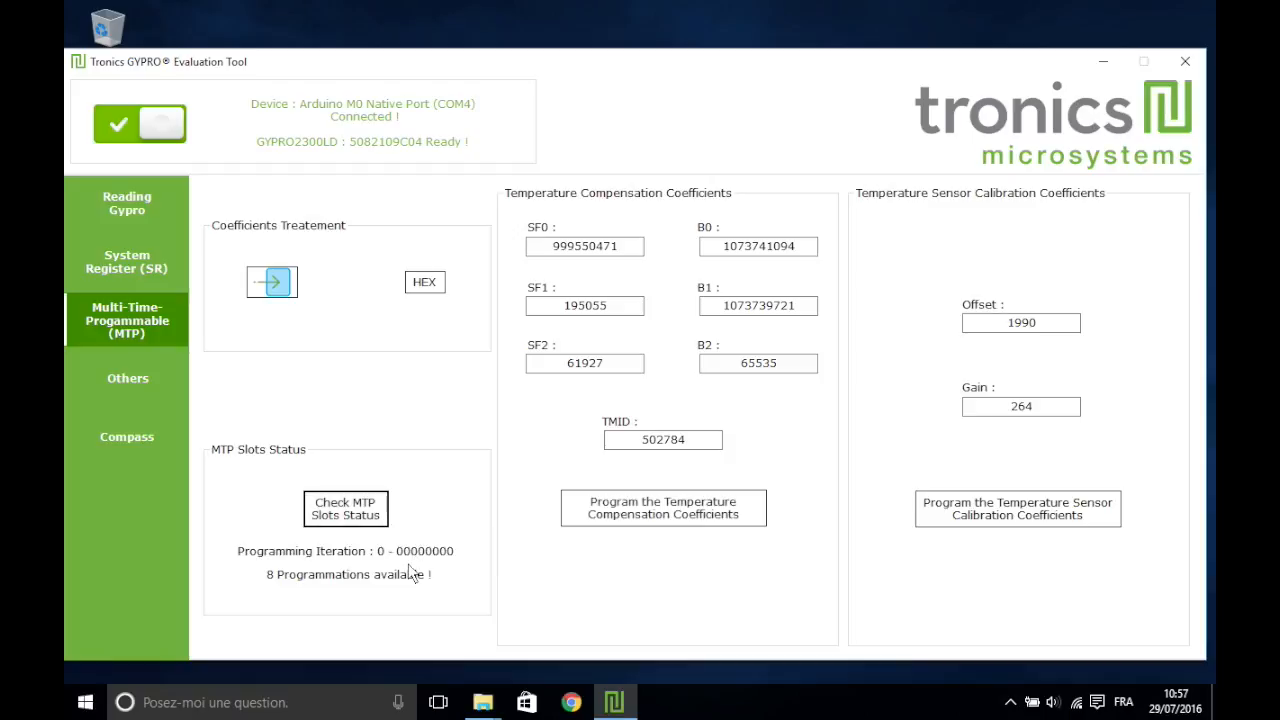
{"action": "mouse_move", "coordinate": [324, 582]}
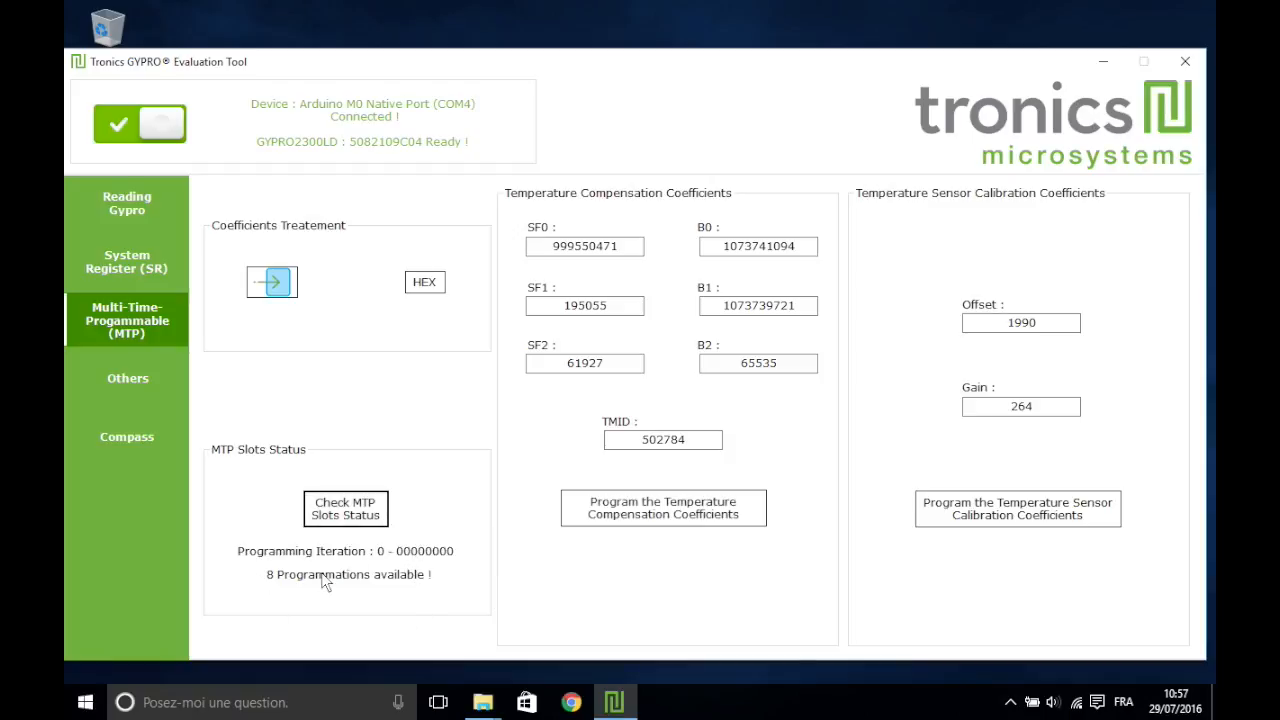
{"action": "mouse_move", "coordinate": [664, 508]}
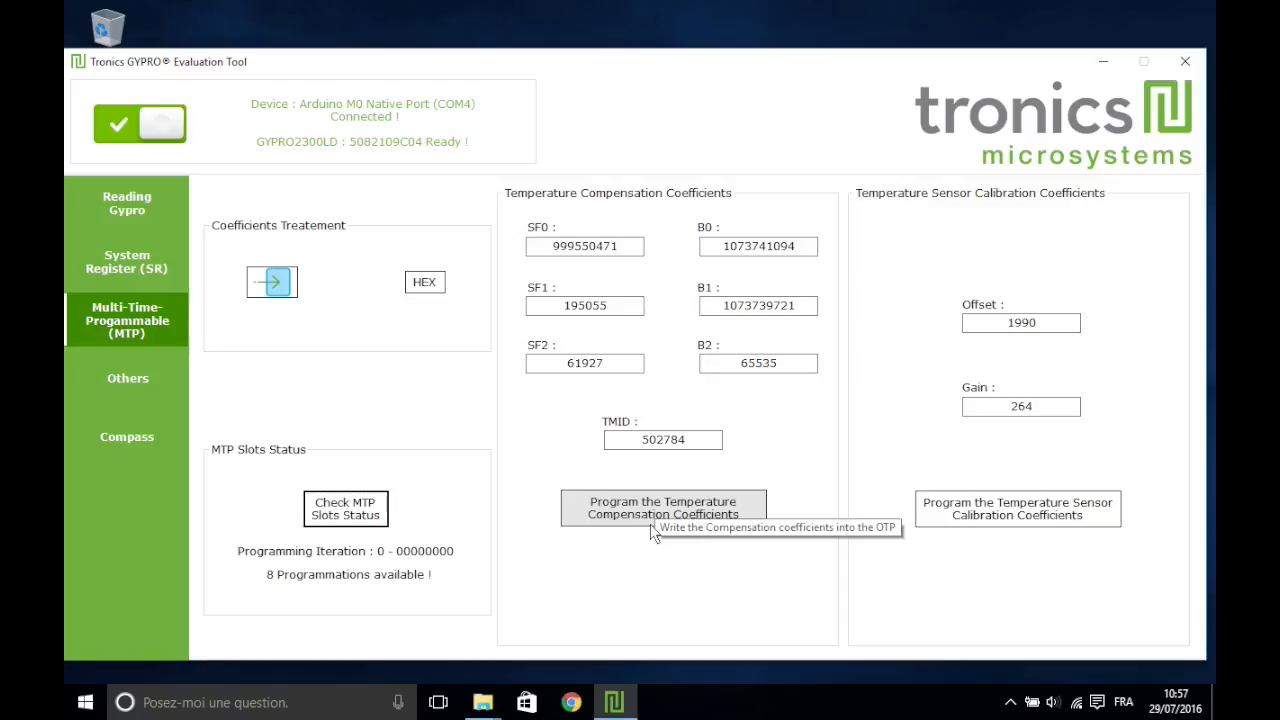
{"action": "mouse_move", "coordinate": [1016, 508]}
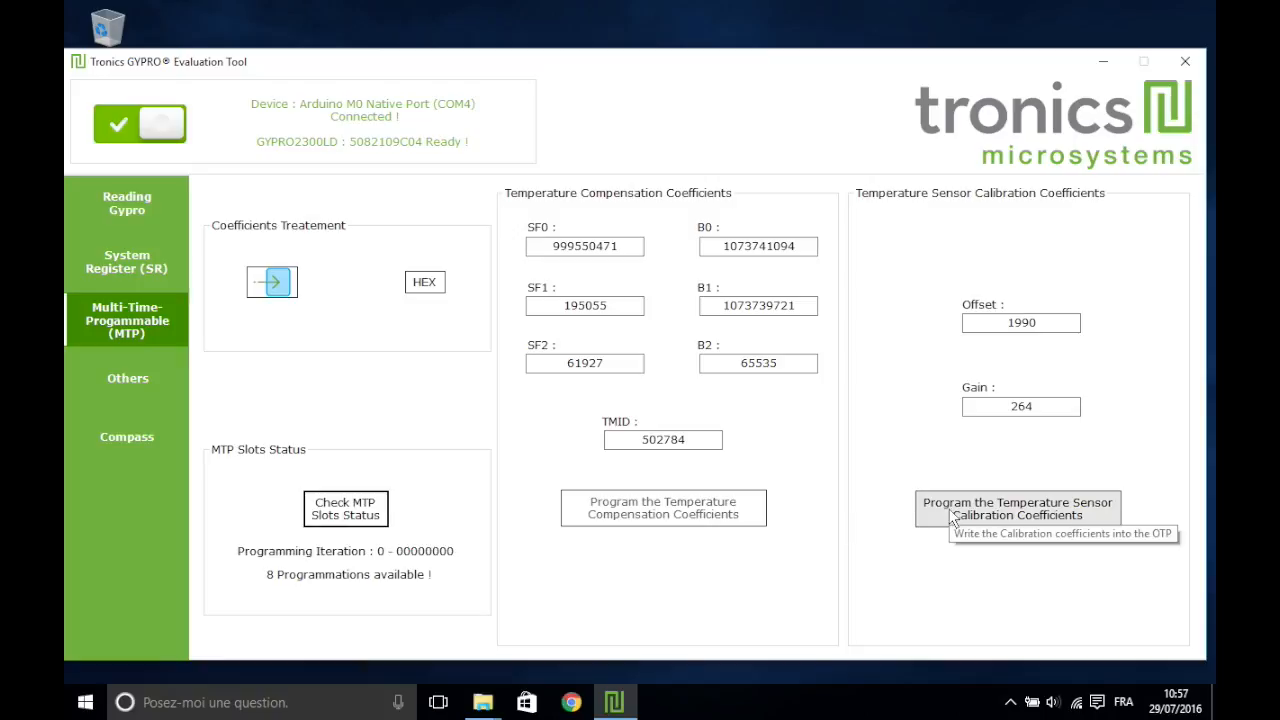
{"action": "mouse_move", "coordinate": [950, 518]}
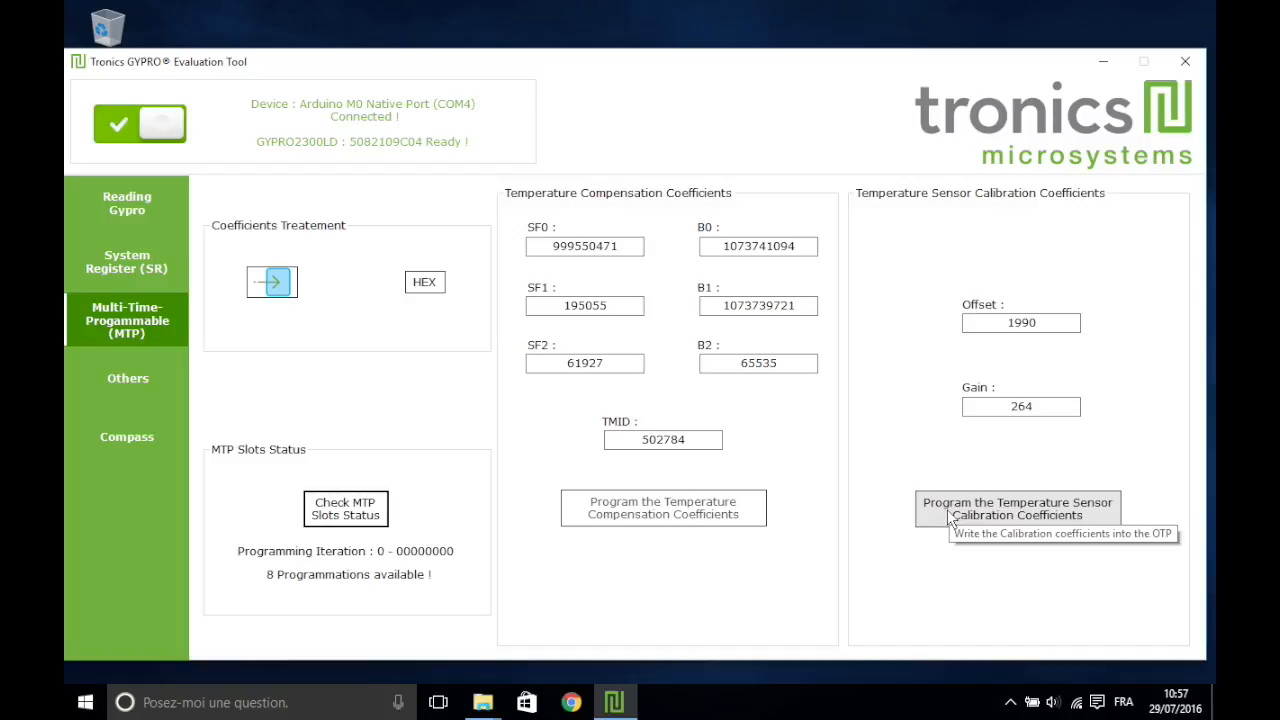
{"action": "mouse_move", "coordinate": [328, 388]}
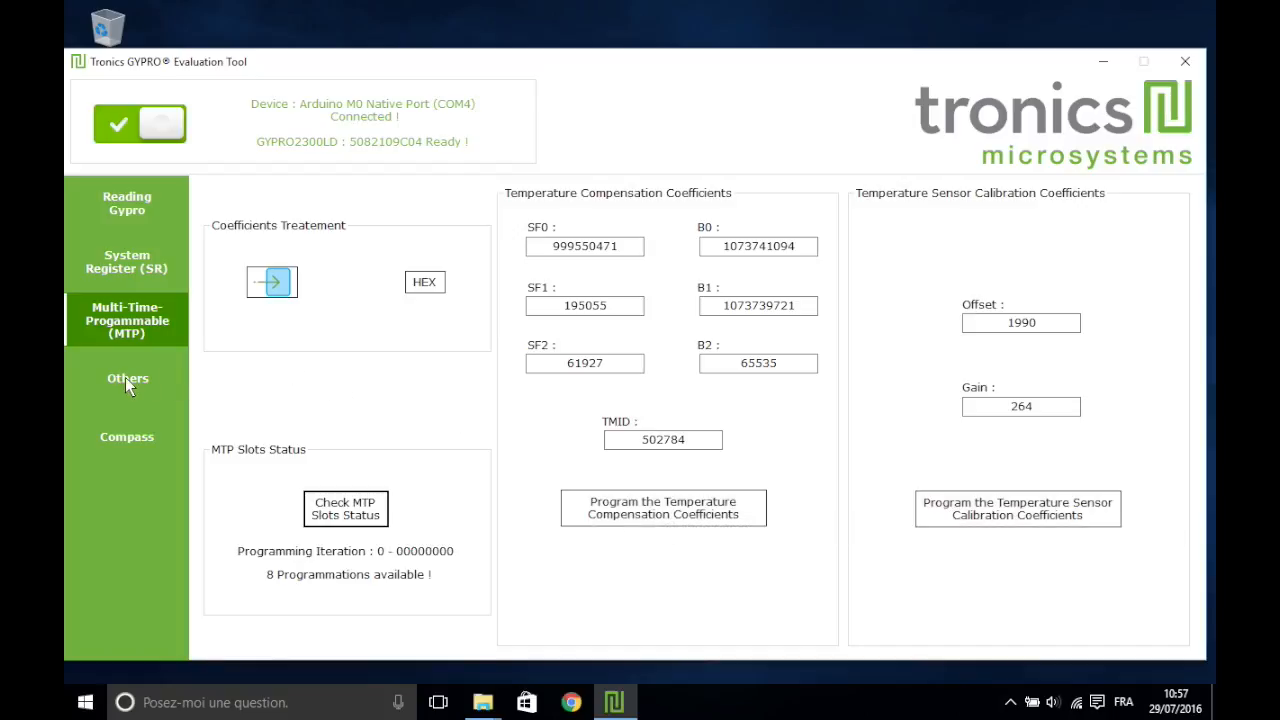
On the Others page, pass the analog and logic self-tests and read drive frequency 3641.33 Hz.
{"action": "left_click", "coordinate": [126, 378]}
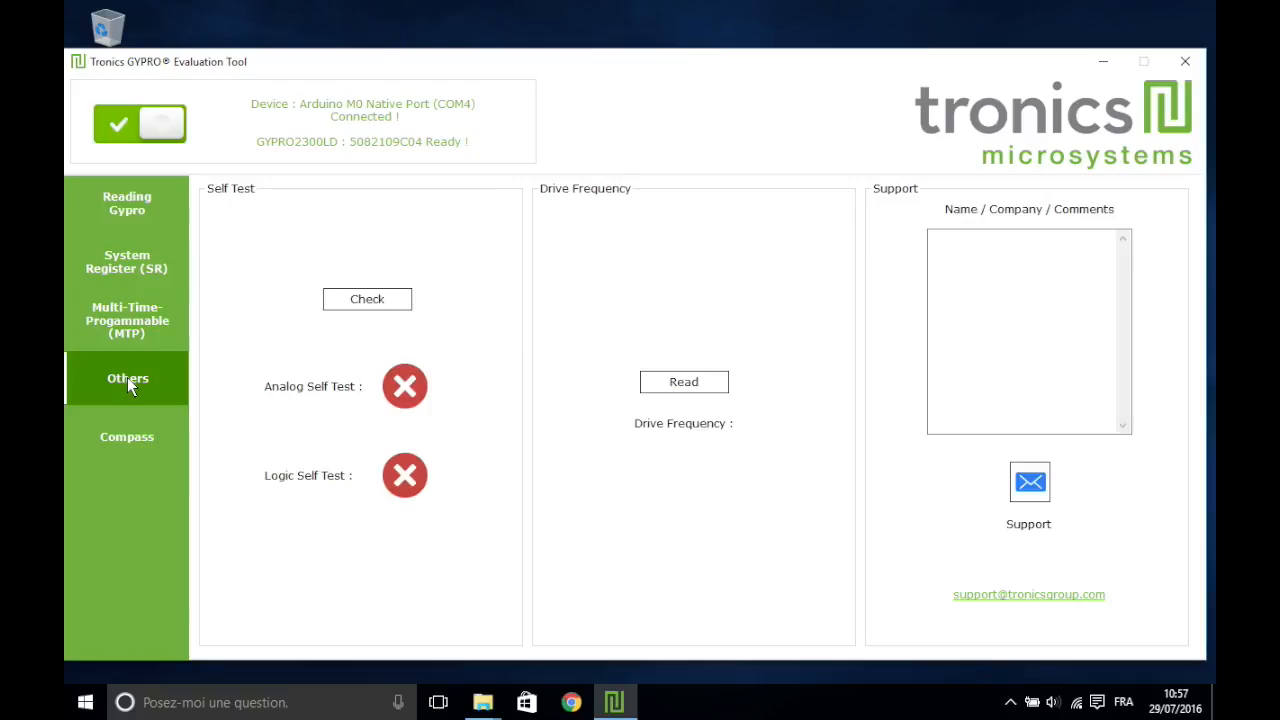
{"action": "mouse_move", "coordinate": [274, 442]}
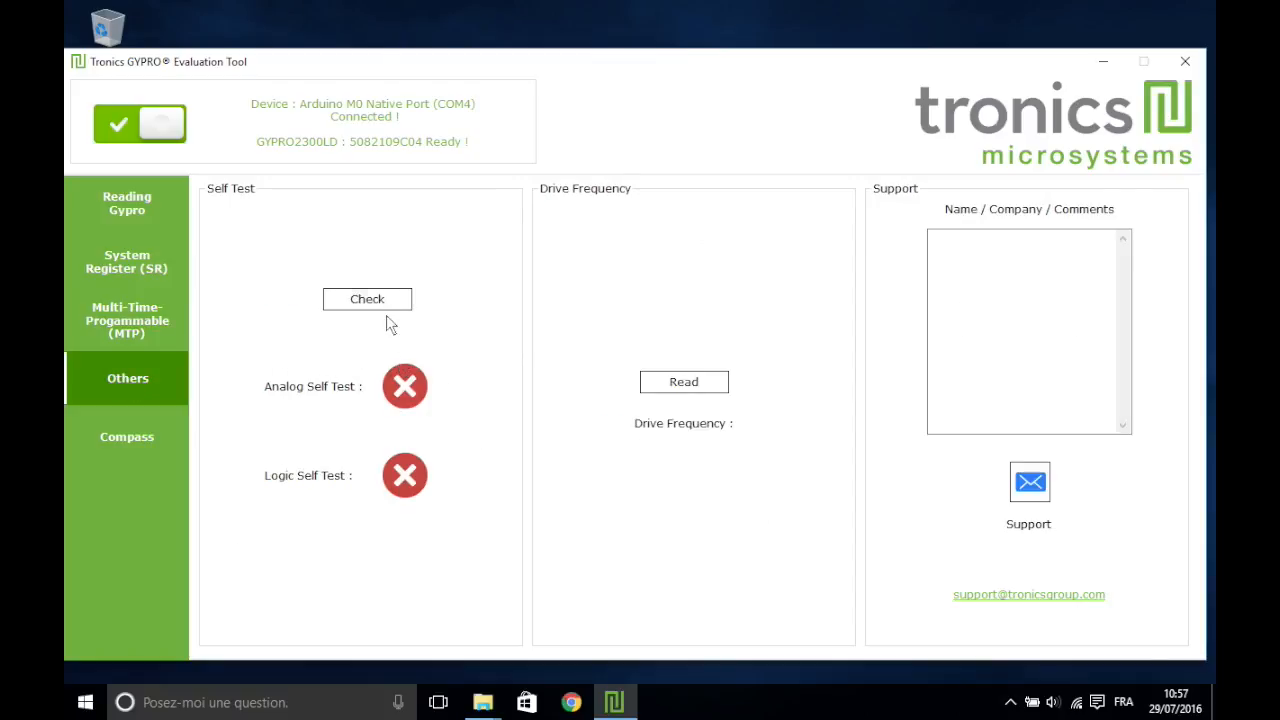
{"action": "left_click", "coordinate": [368, 300]}
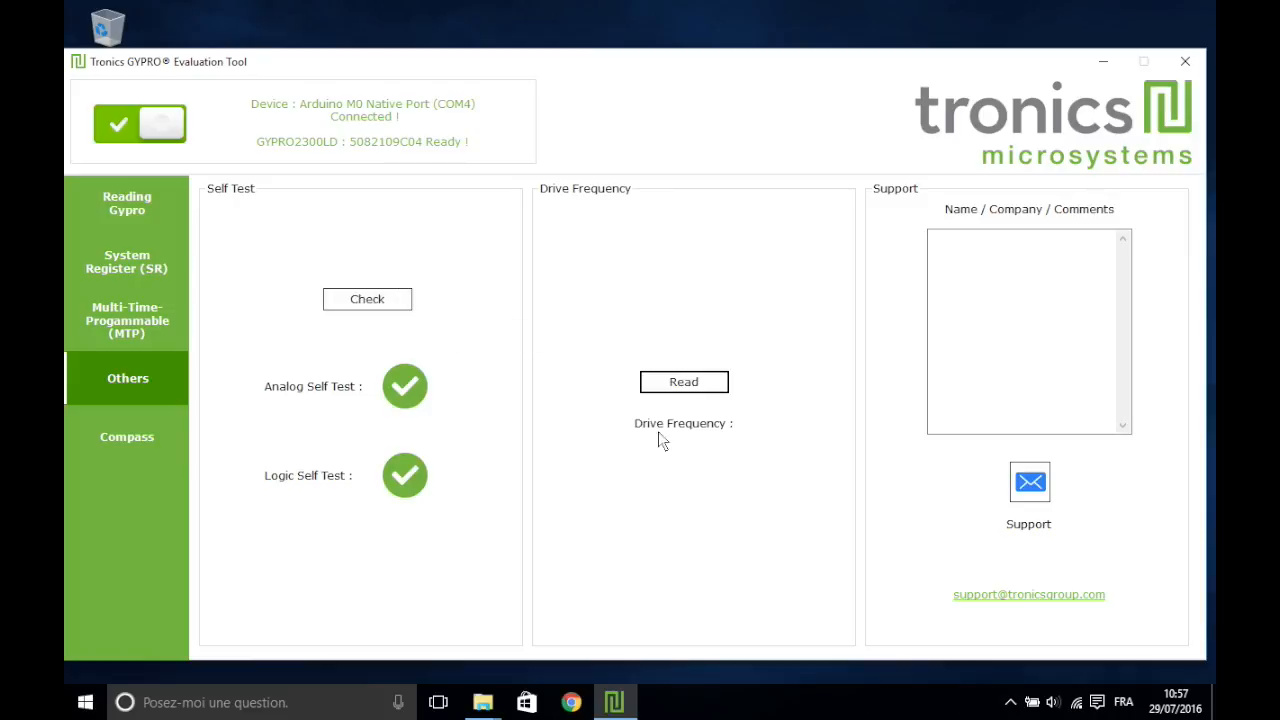
{"action": "left_click", "coordinate": [684, 380]}
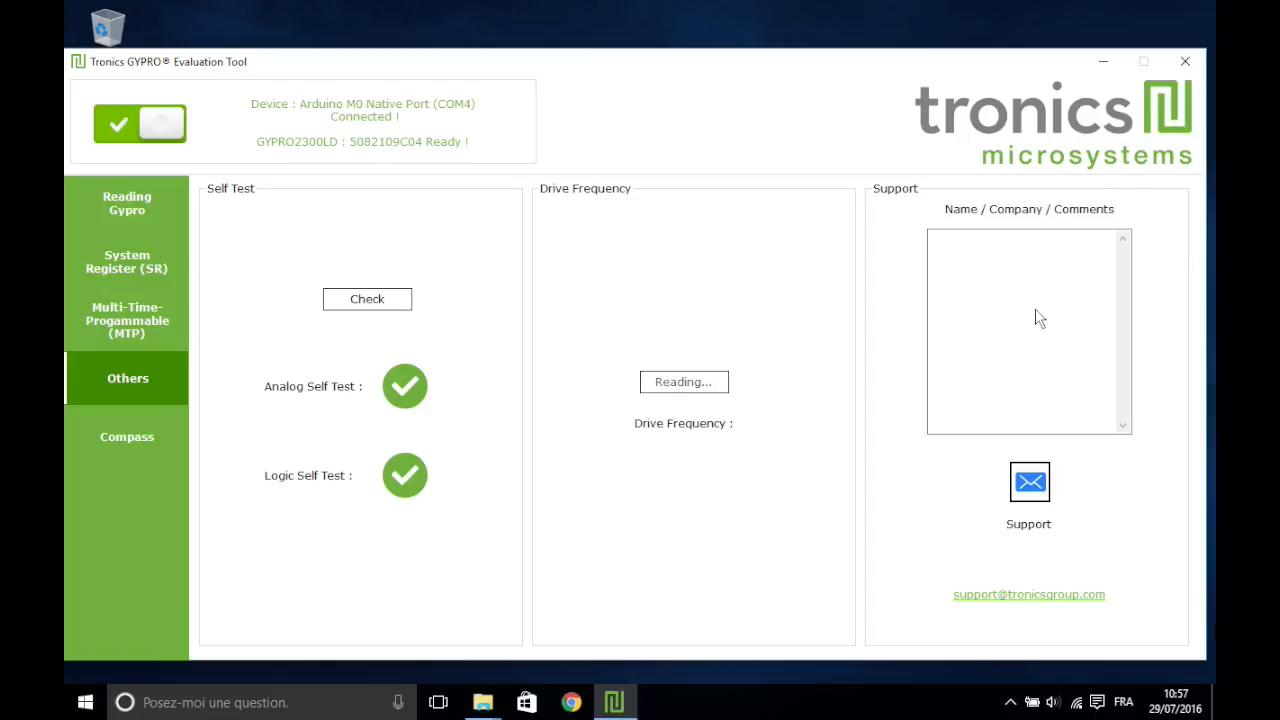
Send a support request with the comment 'Problem with self test'.
{"action": "left_click", "coordinate": [684, 380]}
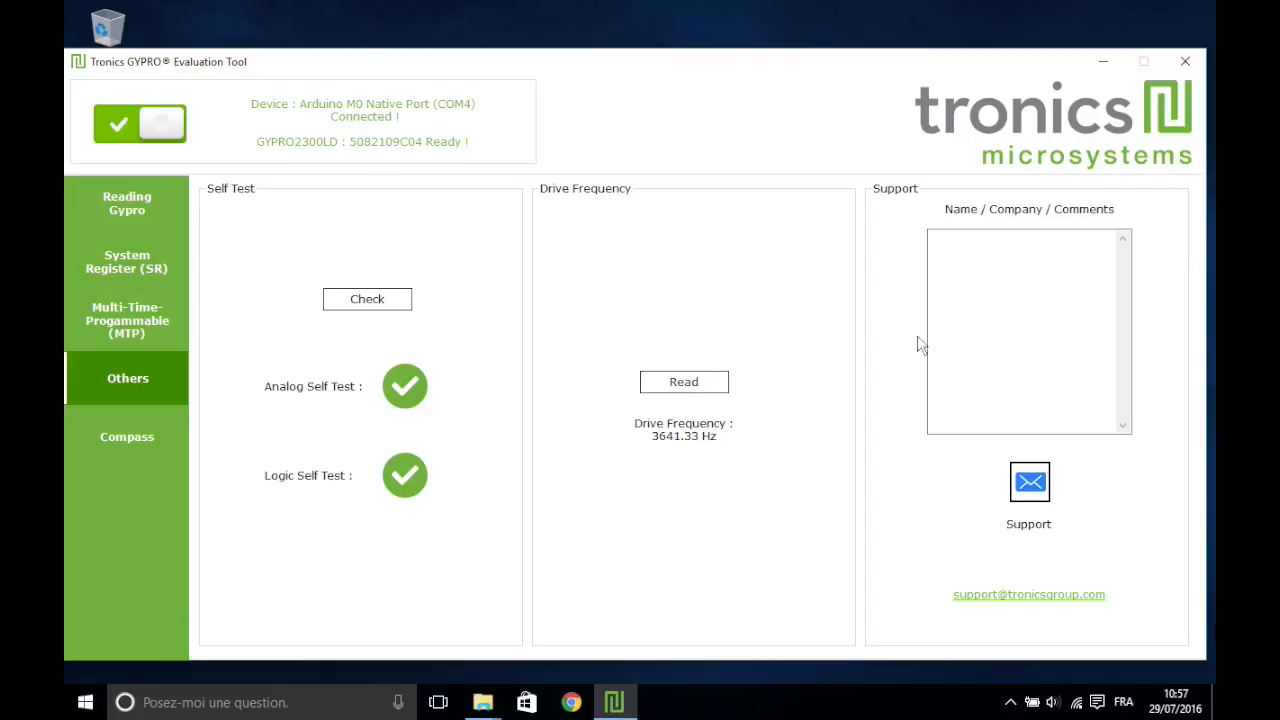
{"action": "type", "text": "P"}
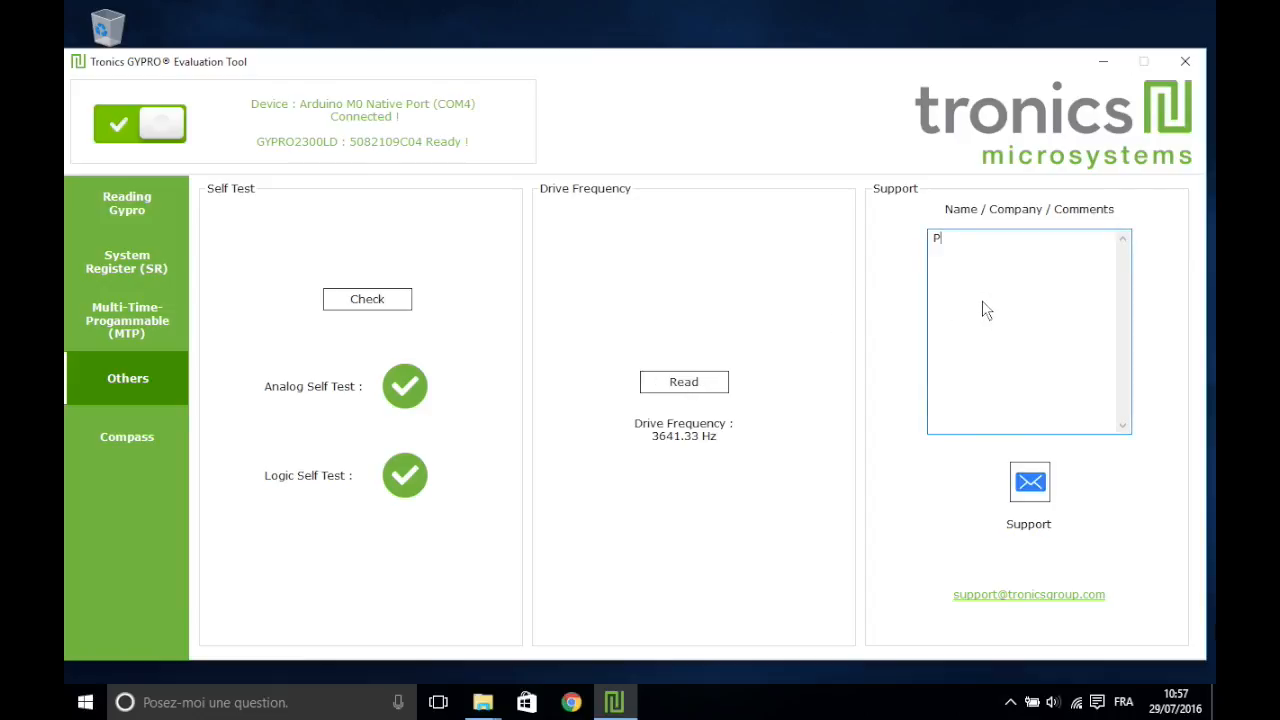
{"action": "type", "text": "roblem w"}
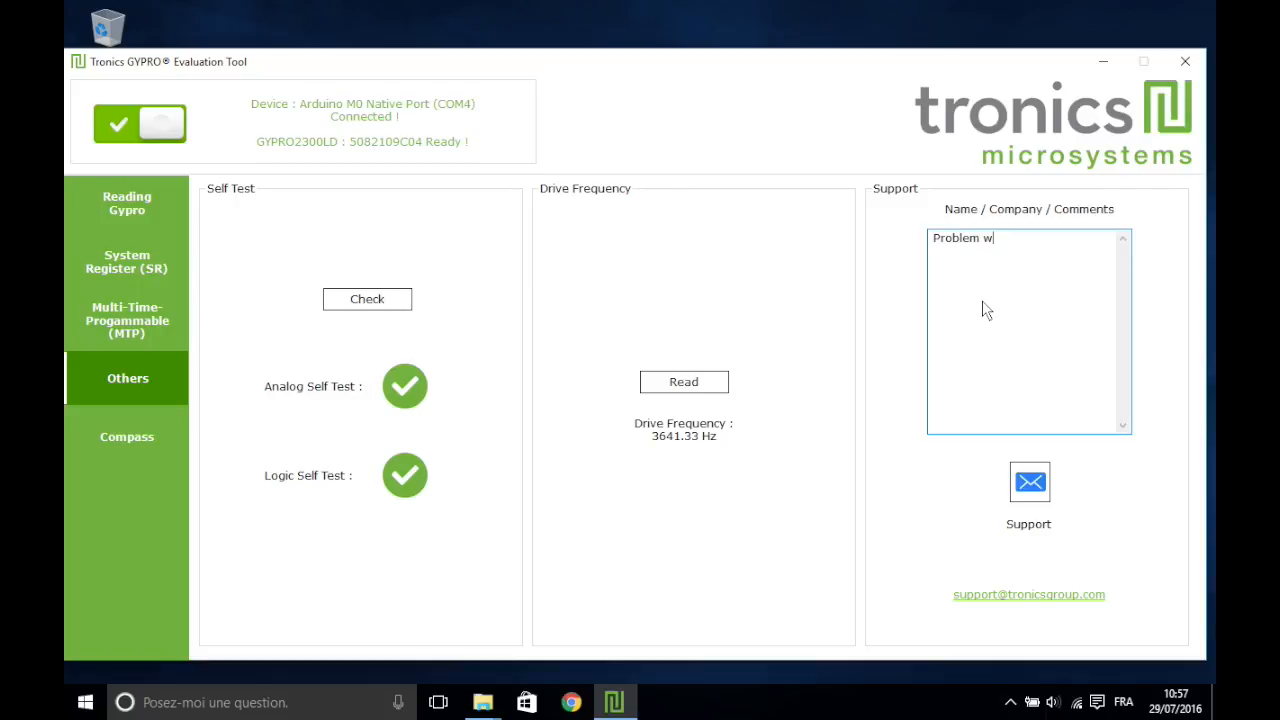
{"action": "type", "text": "ith"}
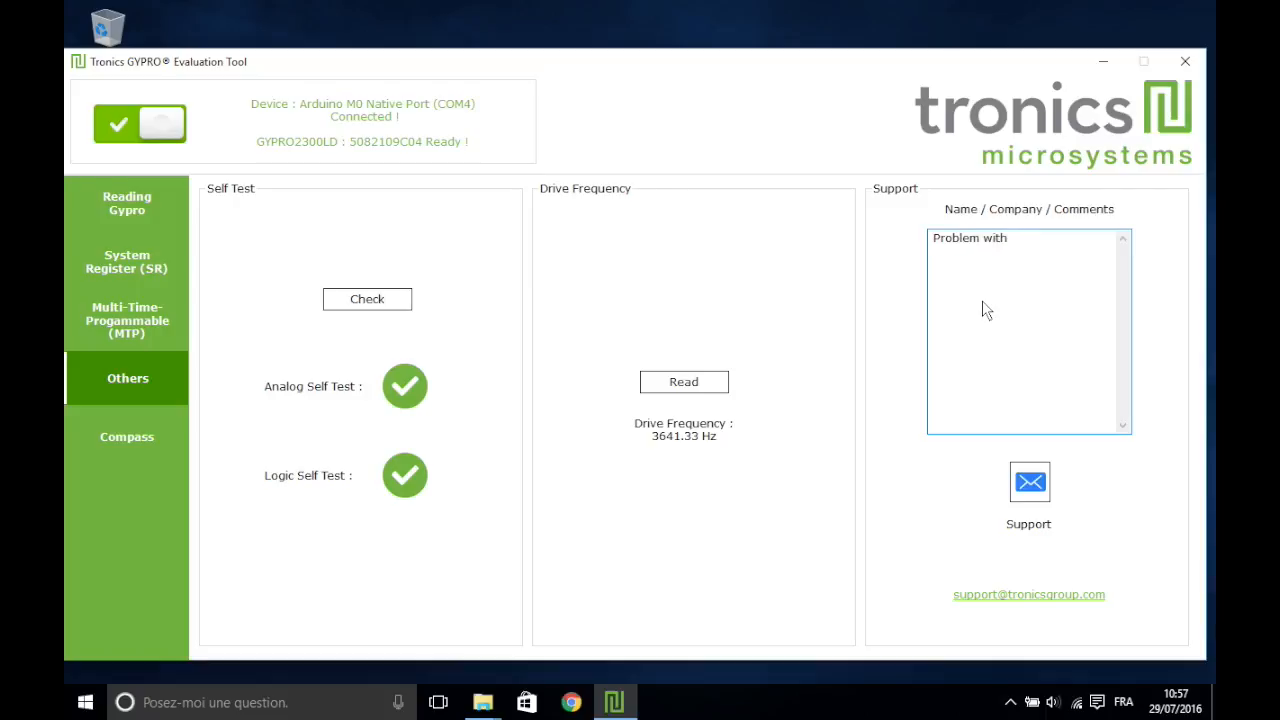
{"action": "type", "text": "self test"}
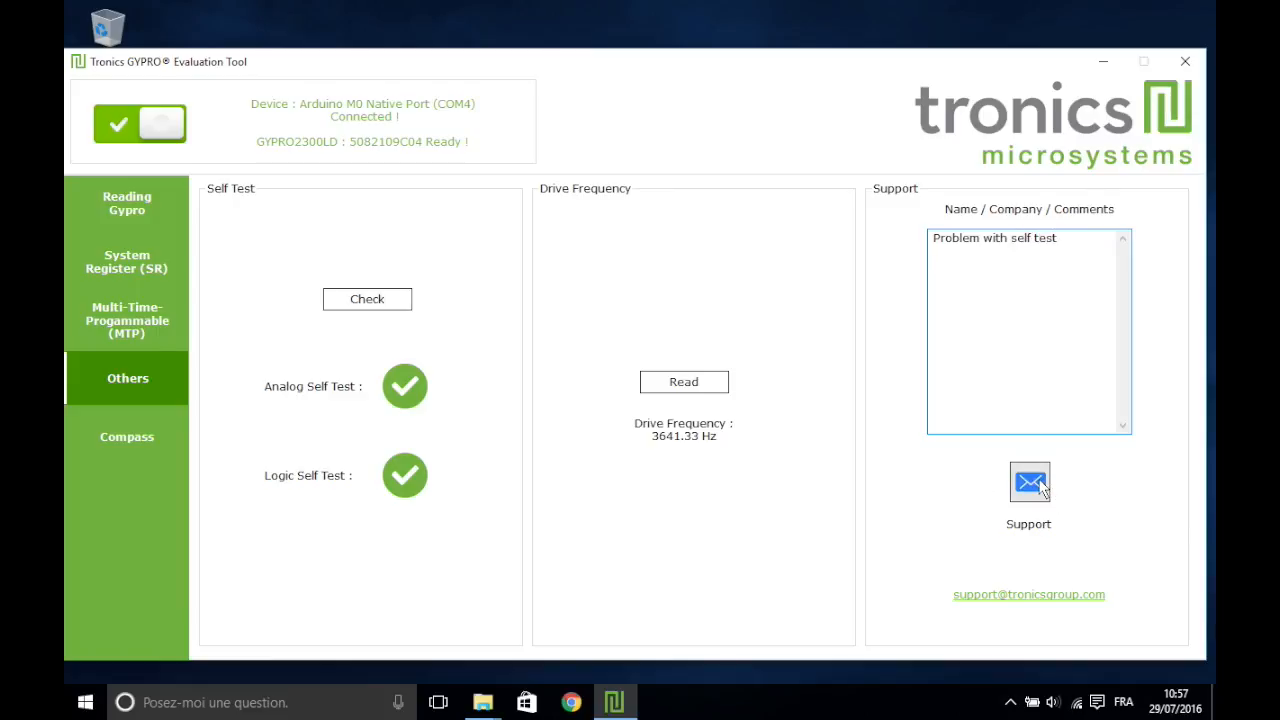
{"action": "left_click", "coordinate": [1028, 482]}
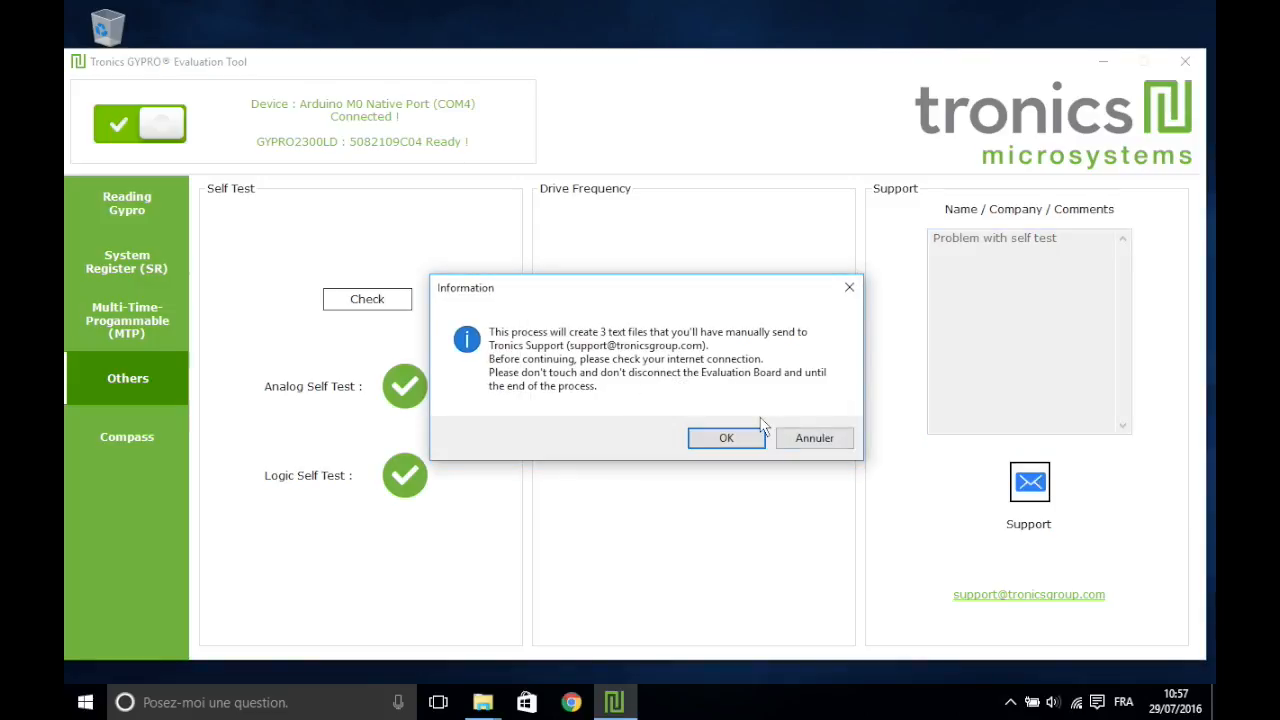
Confirm file generation, review the three support text files in the USB Support folder, and close it.
{"action": "left_click", "coordinate": [726, 438]}
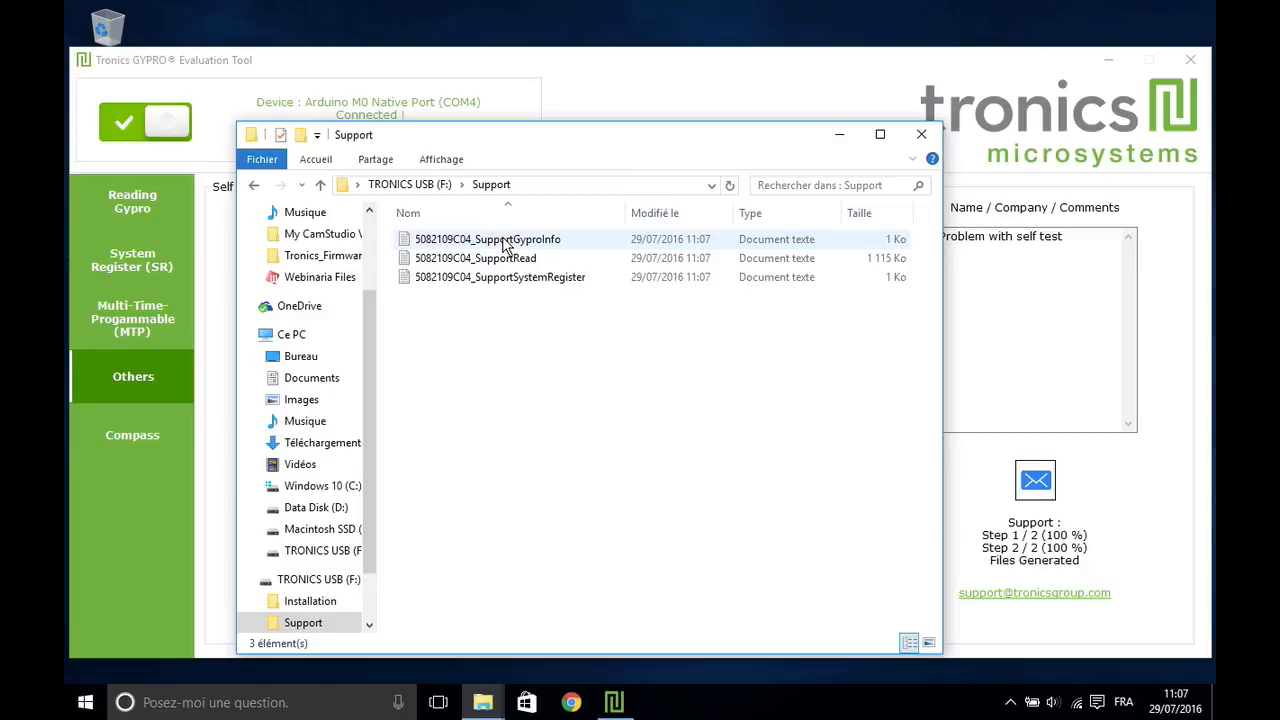
{"action": "left_click", "coordinate": [476, 258]}
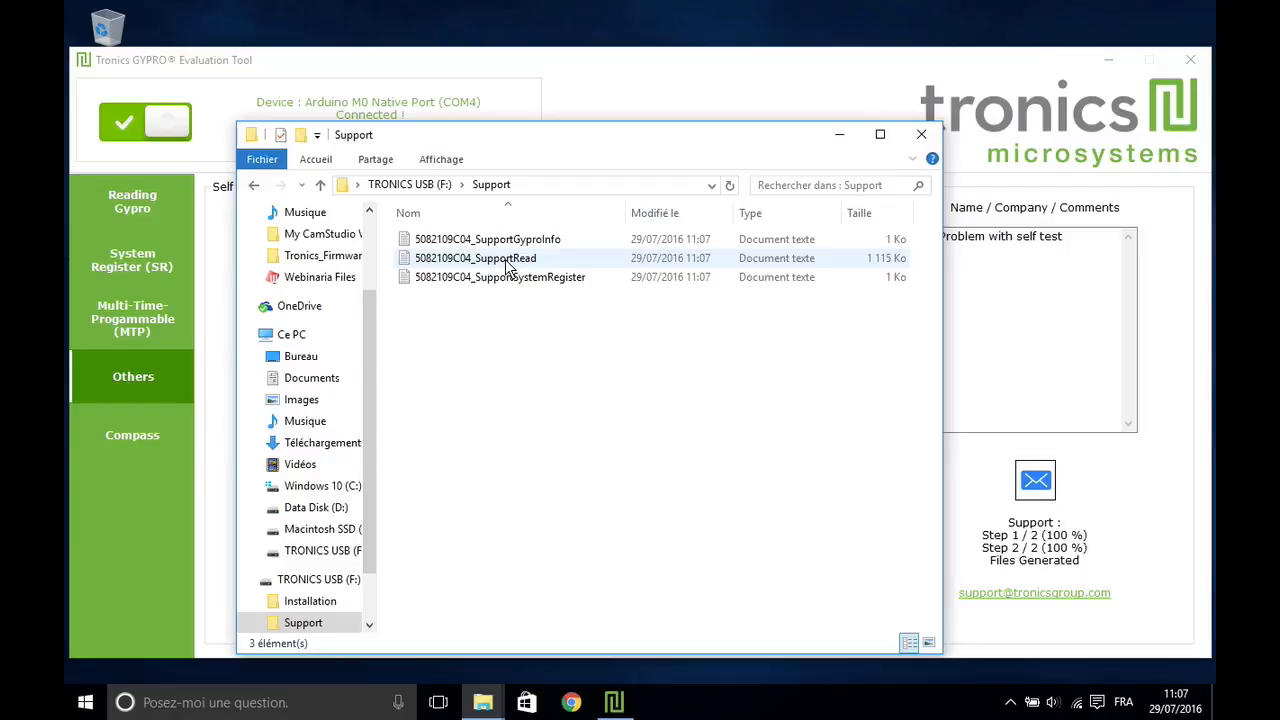
{"action": "left_click", "coordinate": [500, 276]}
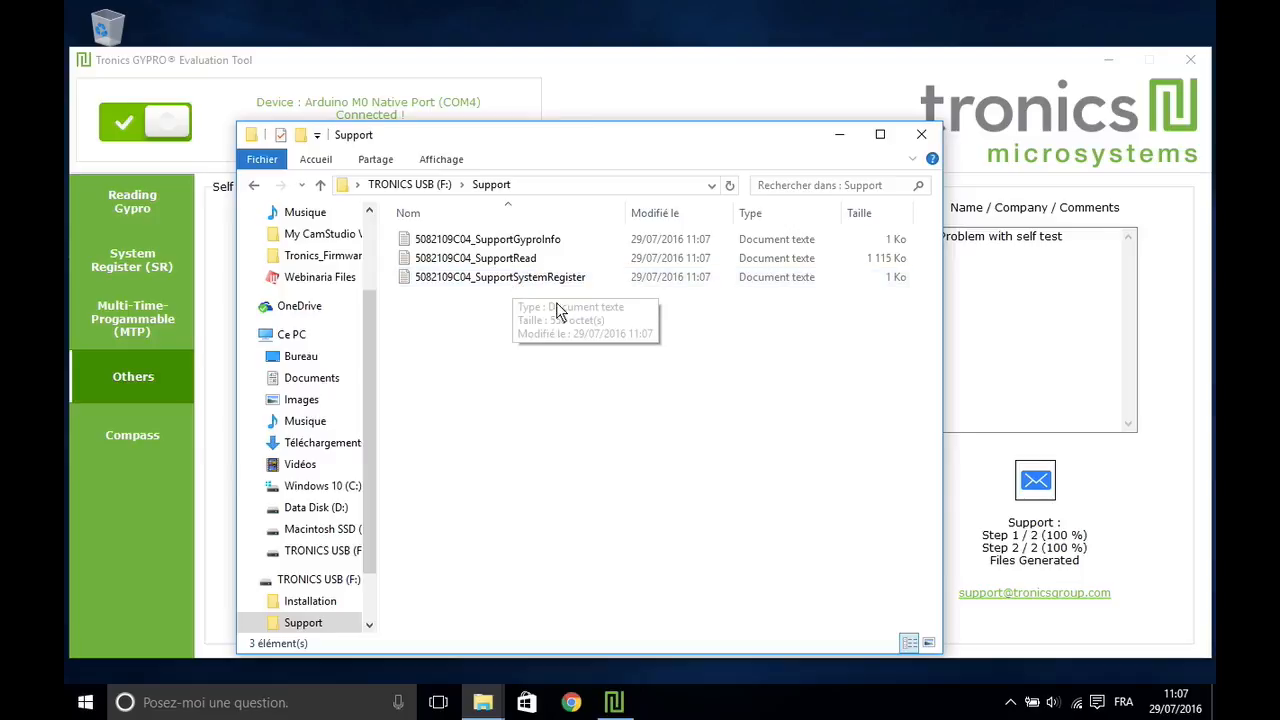
{"action": "mouse_move", "coordinate": [996, 558]}
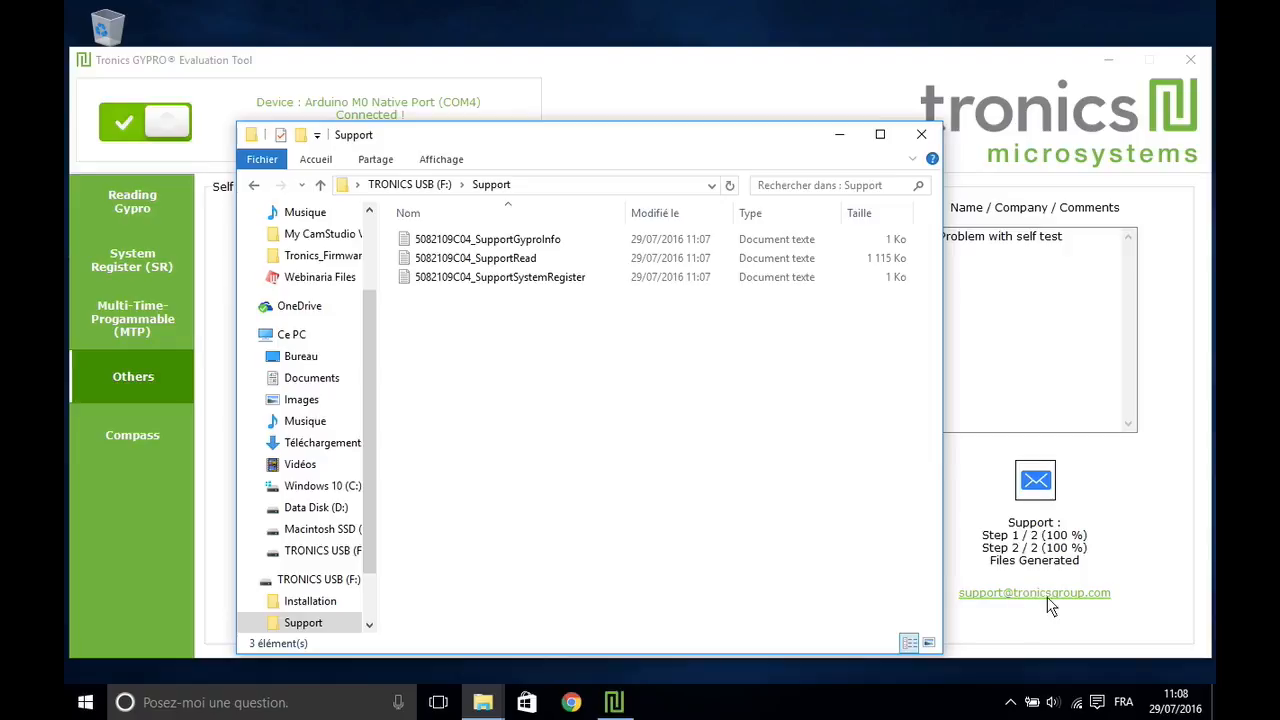
{"action": "mouse_move", "coordinate": [920, 134]}
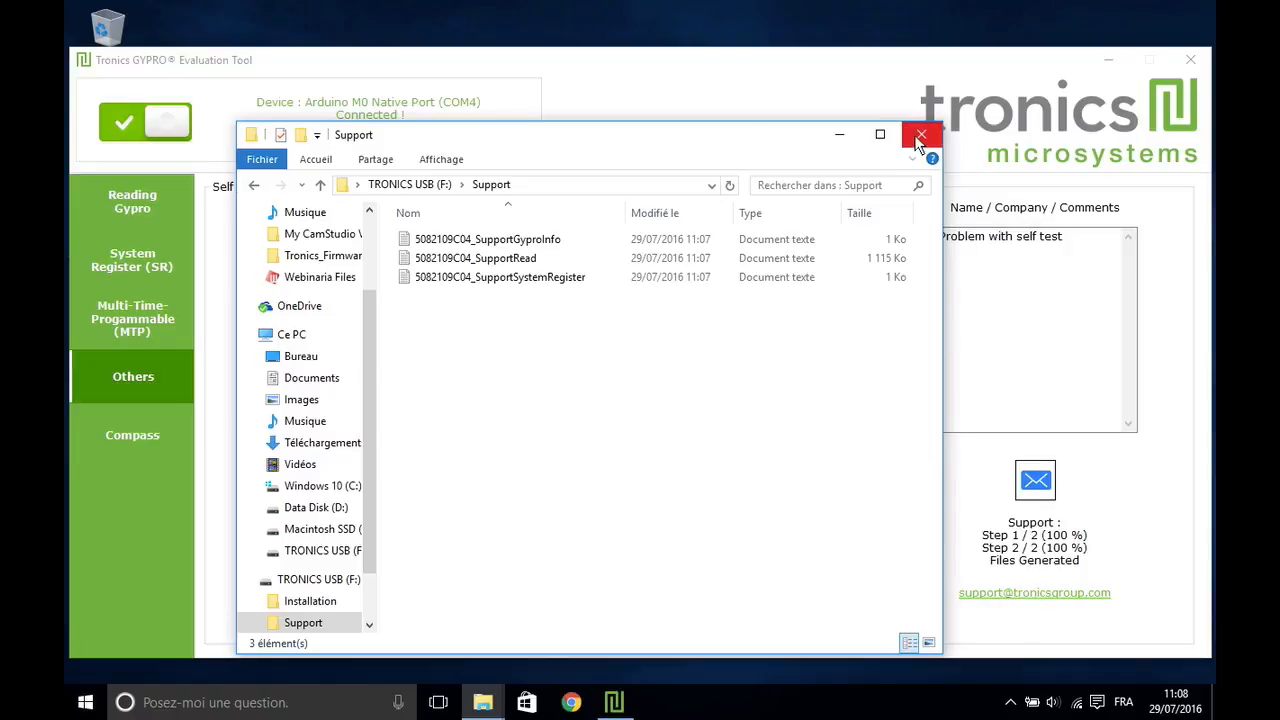
{"action": "left_click", "coordinate": [920, 134]}
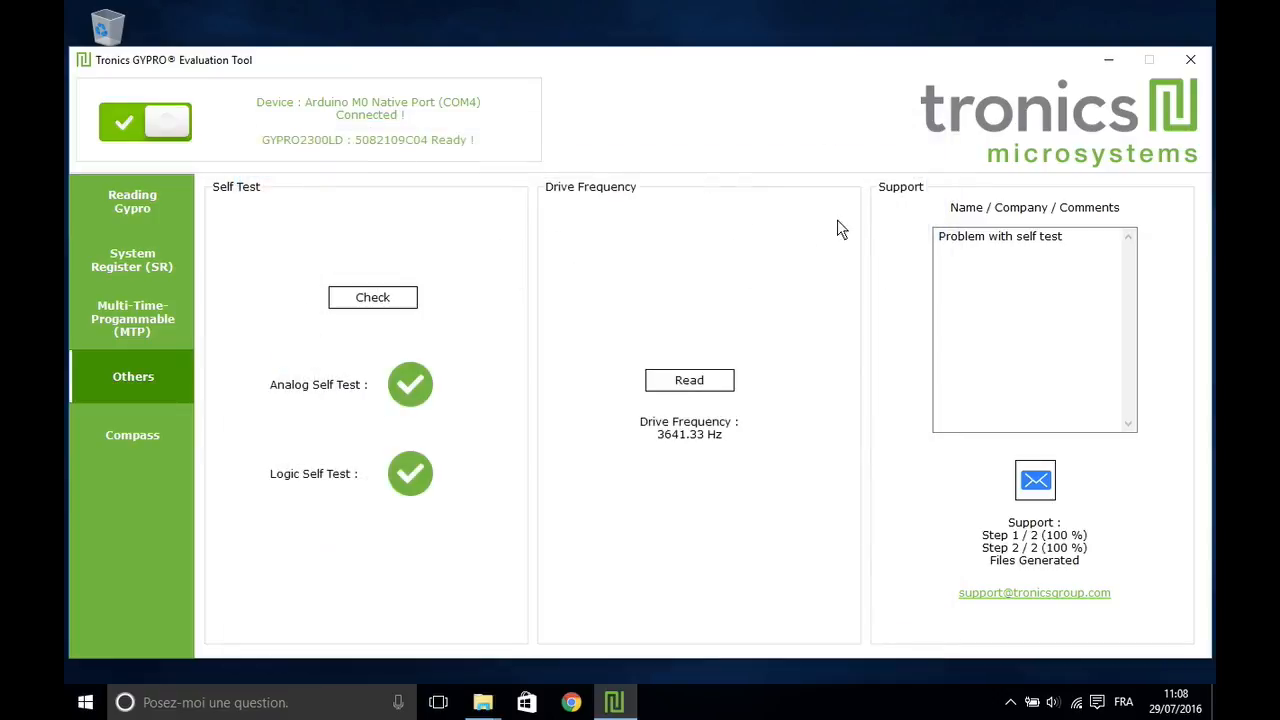
Show the compass and calibrate the gyro angle back to about zero.
{"action": "left_click", "coordinate": [132, 434]}
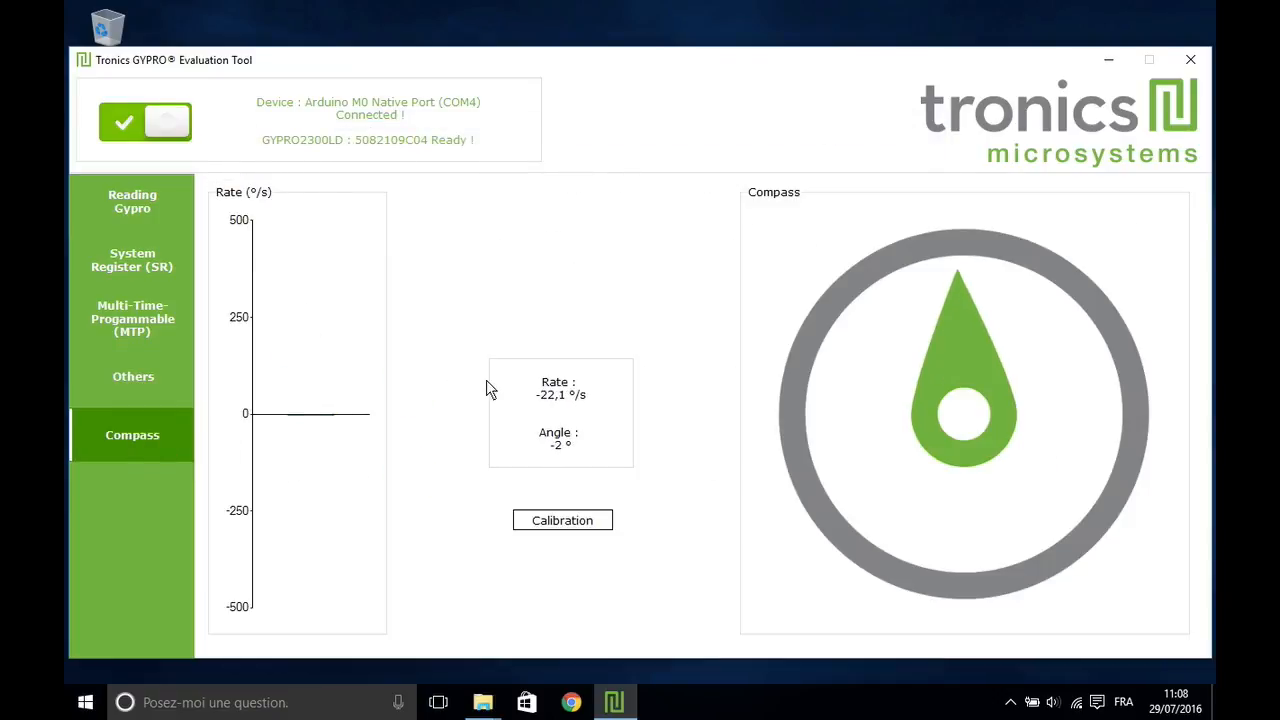
{"action": "left_click", "coordinate": [562, 520]}
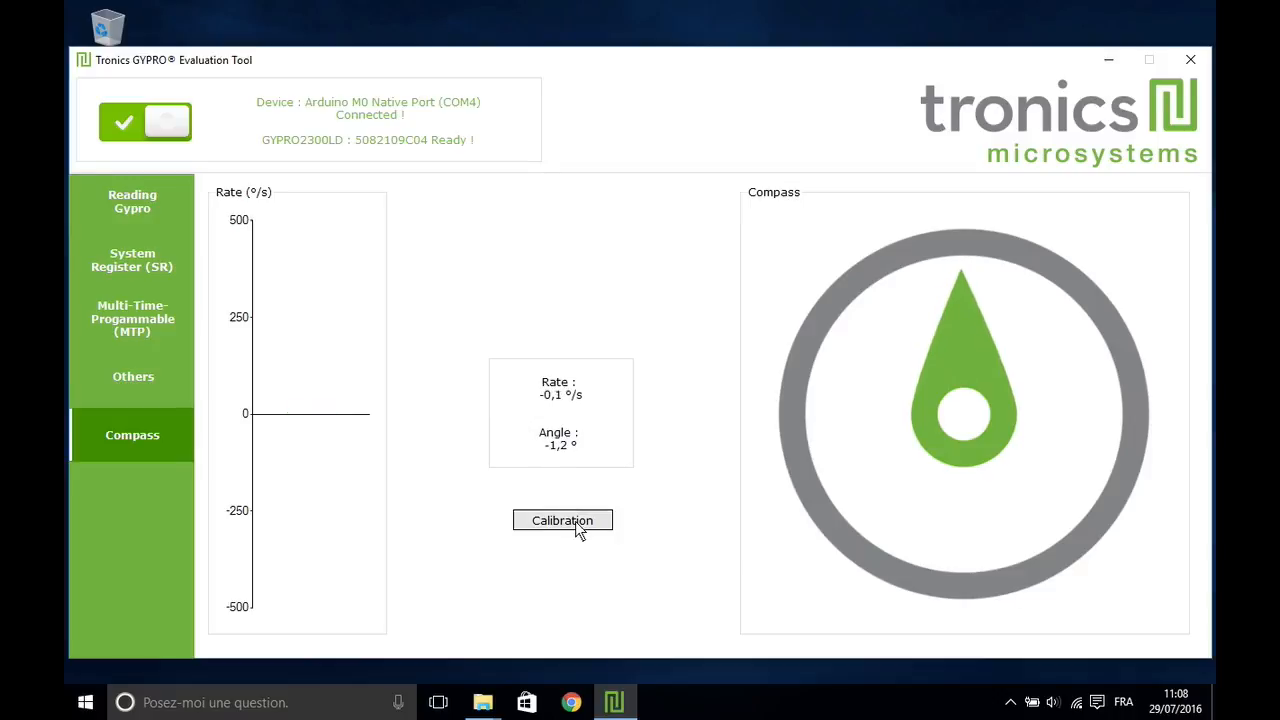
{"action": "left_click", "coordinate": [562, 520]}
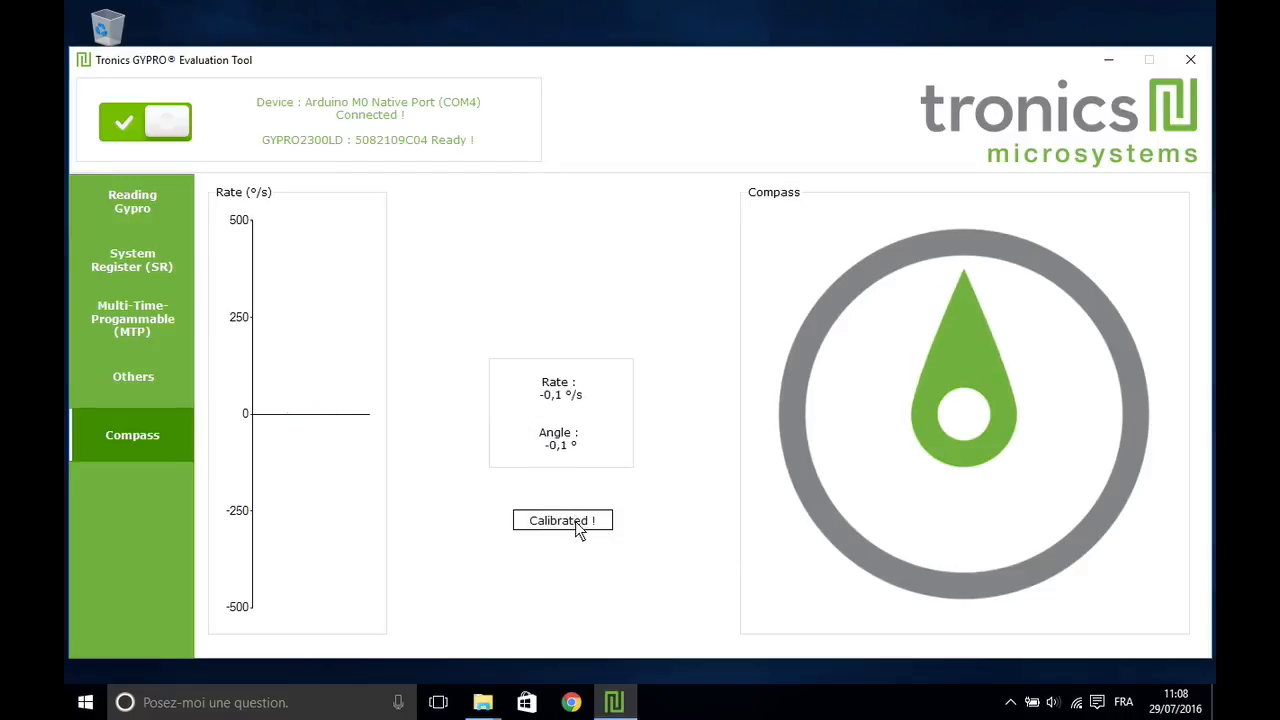
{"action": "left_click", "coordinate": [562, 520]}
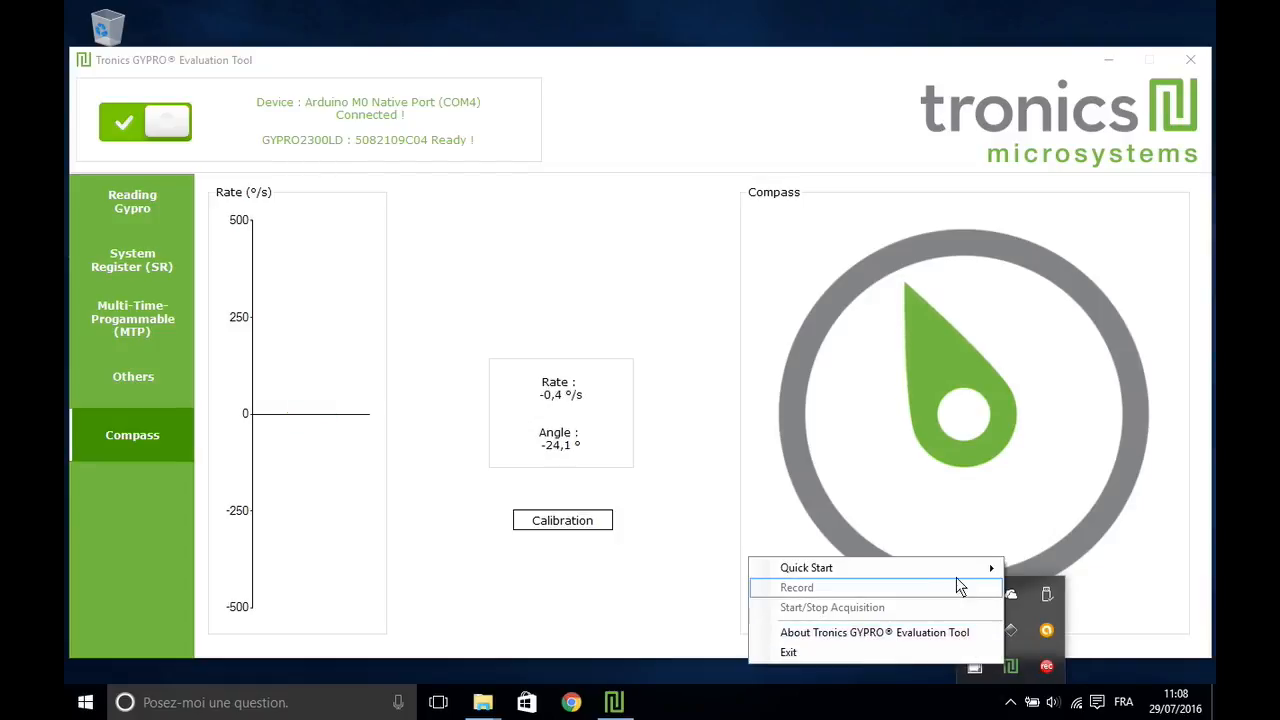
{"action": "mouse_move", "coordinate": [808, 568]}
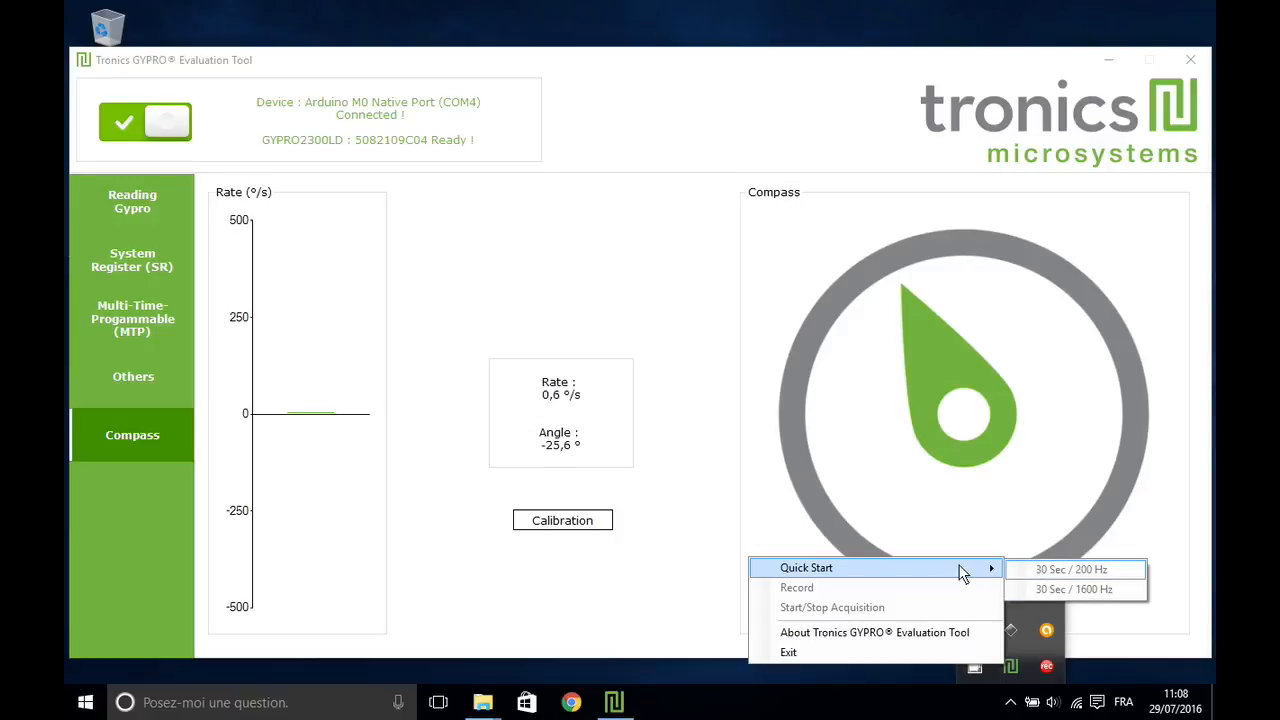
Bring up the About box reporting version 1.0.1.
{"action": "left_click", "coordinate": [874, 632]}
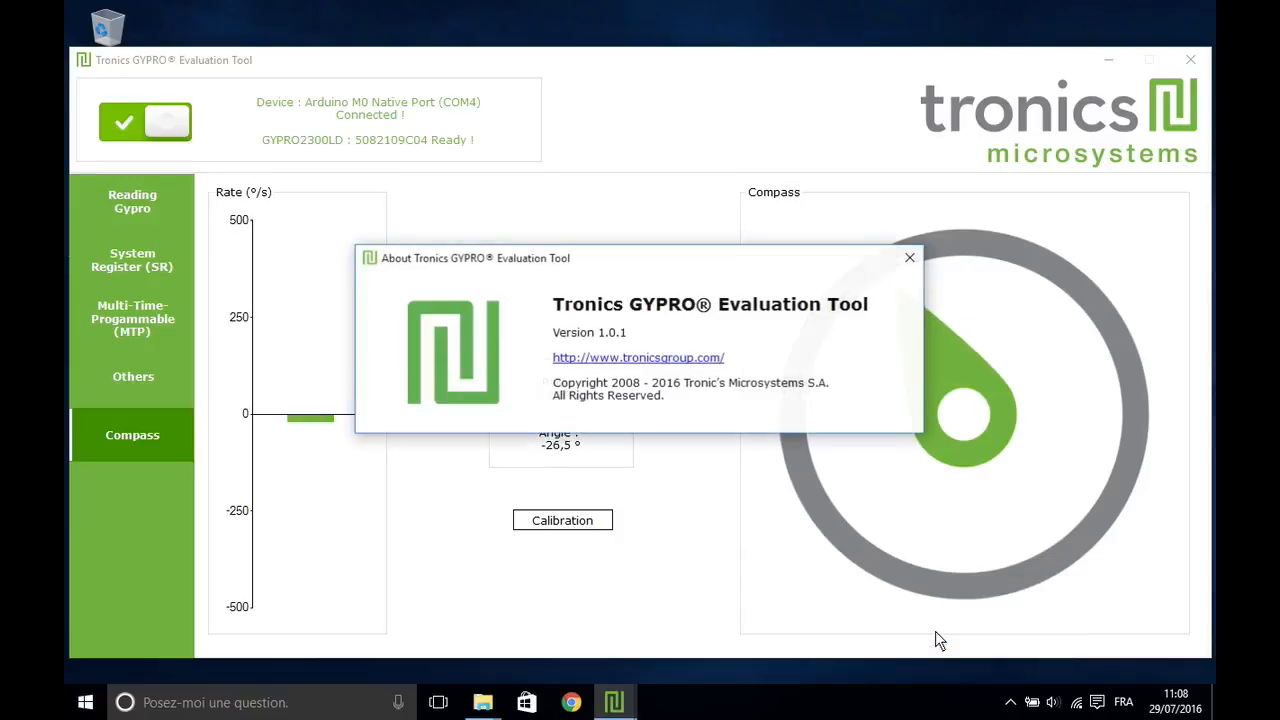